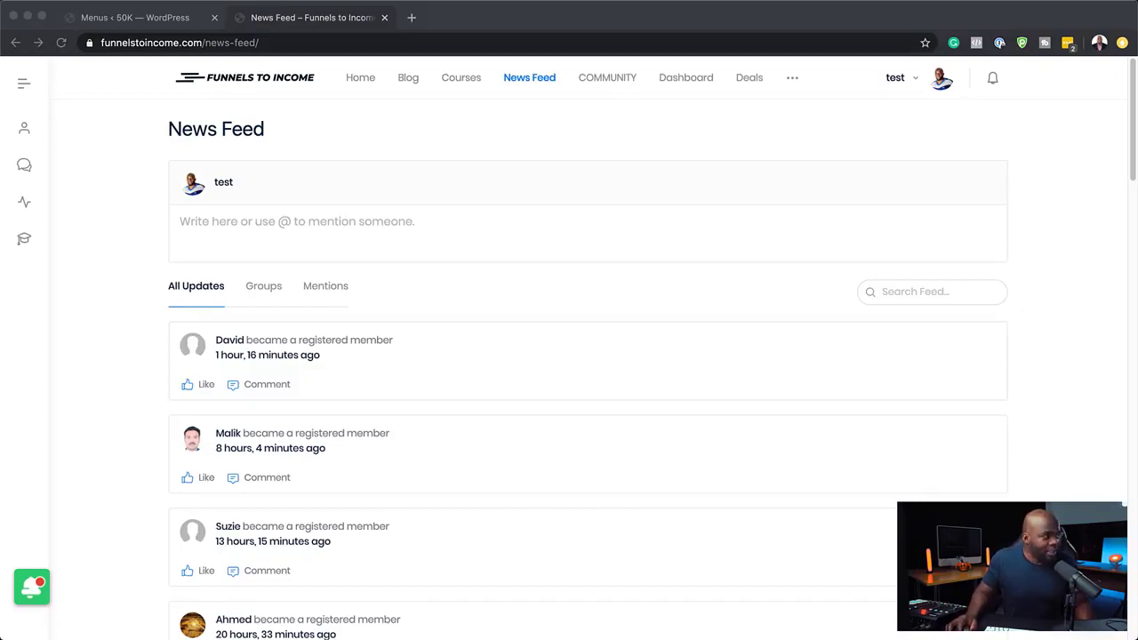
scroll("down", 3)
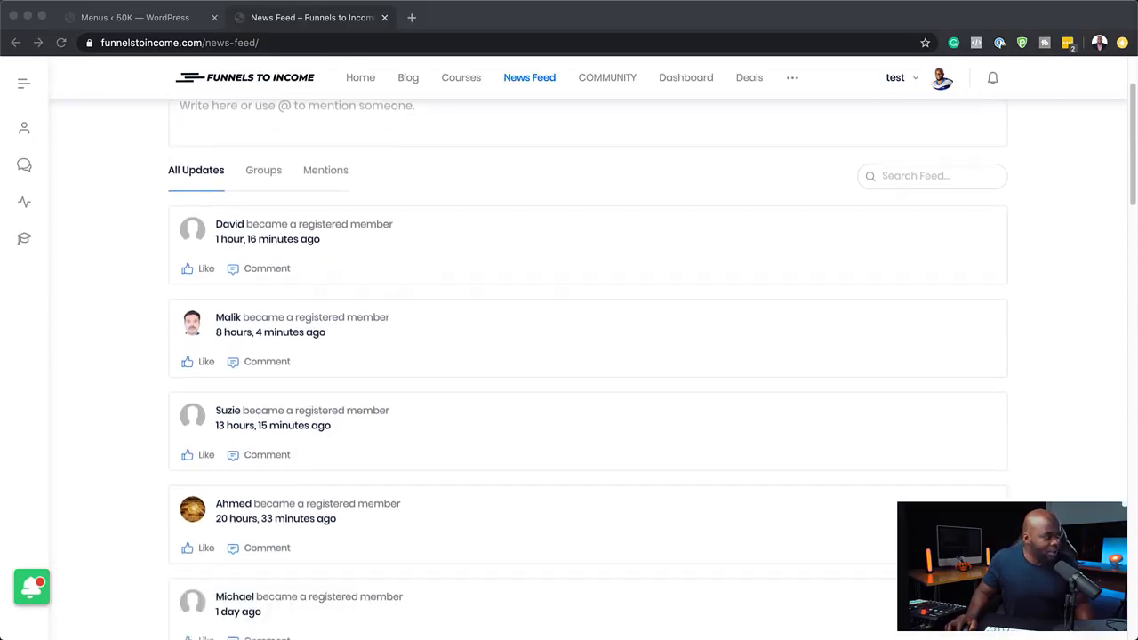
scroll("down", 3)
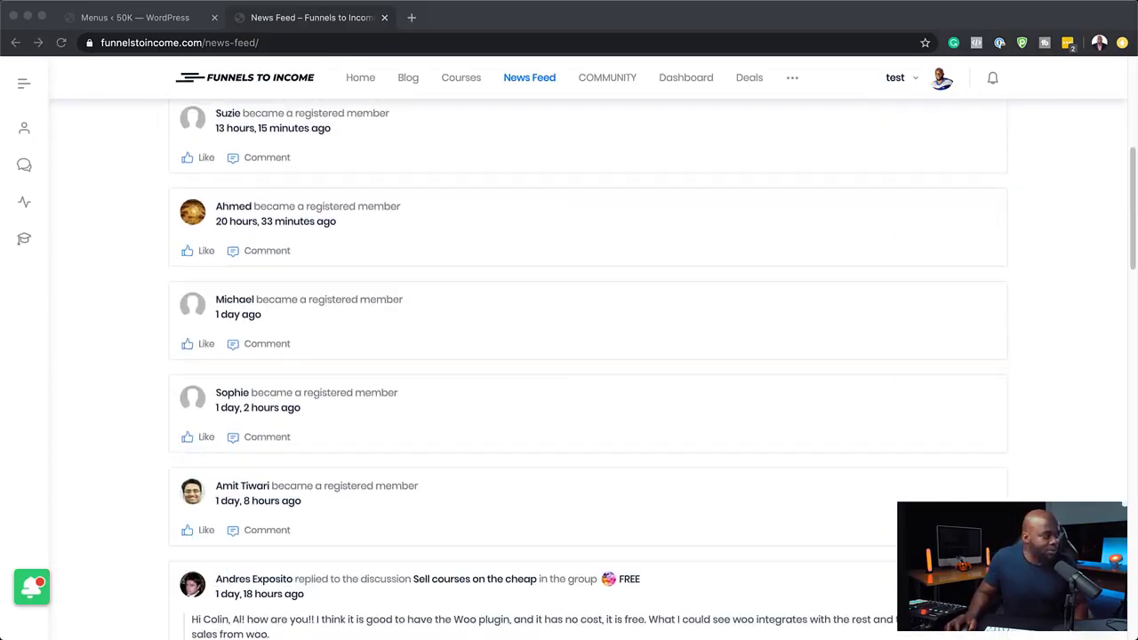
scroll("down", 3)
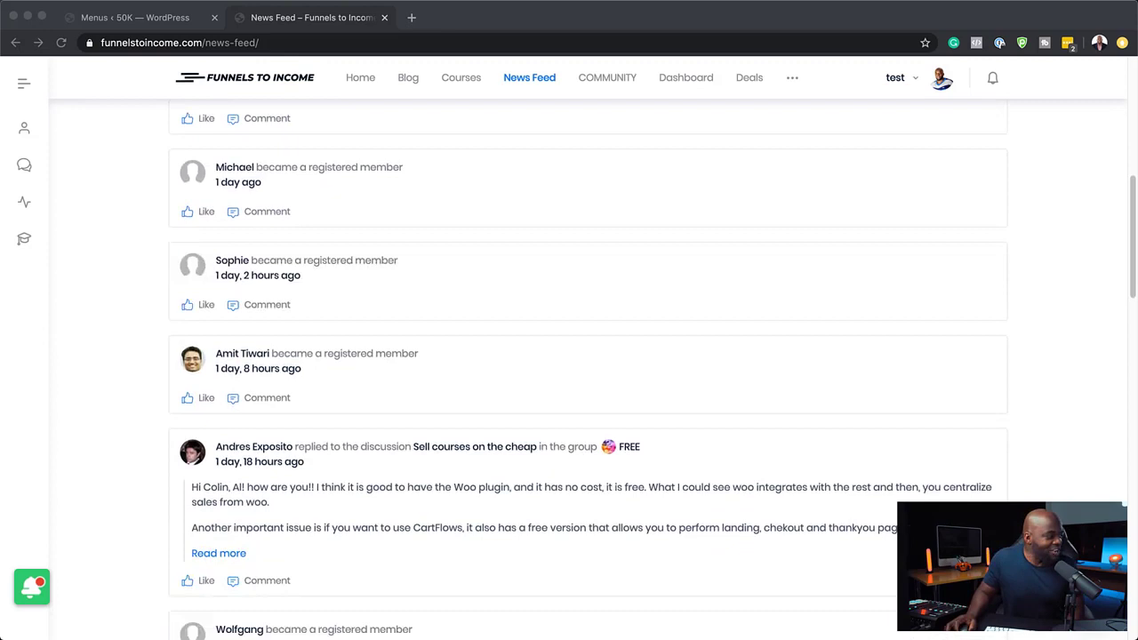
scroll("down", 3)
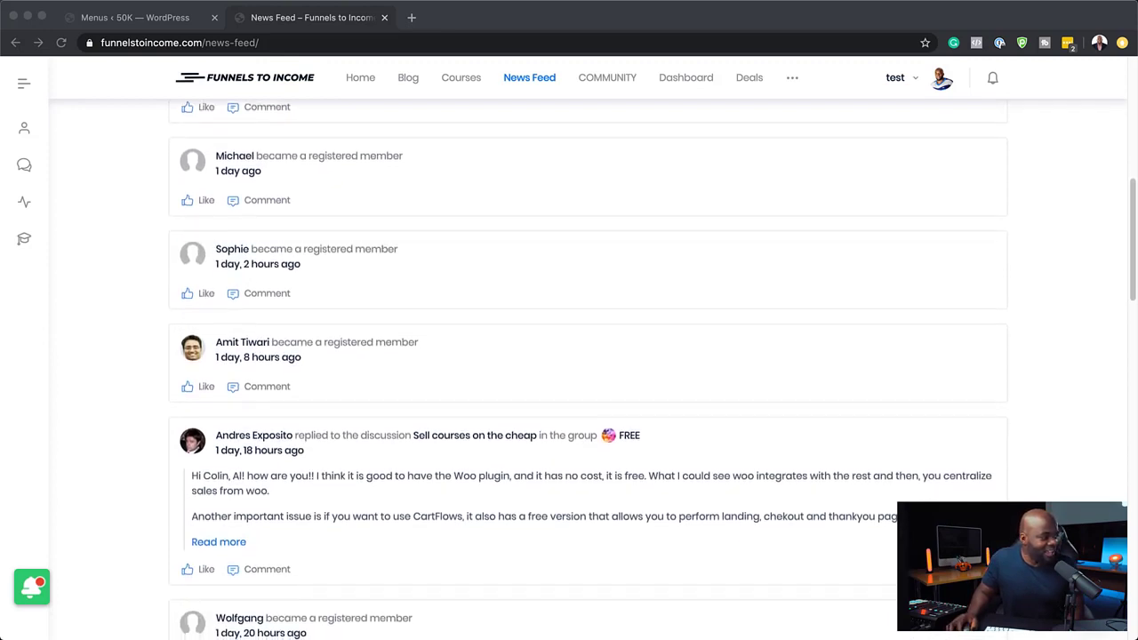
scroll("down", 3)
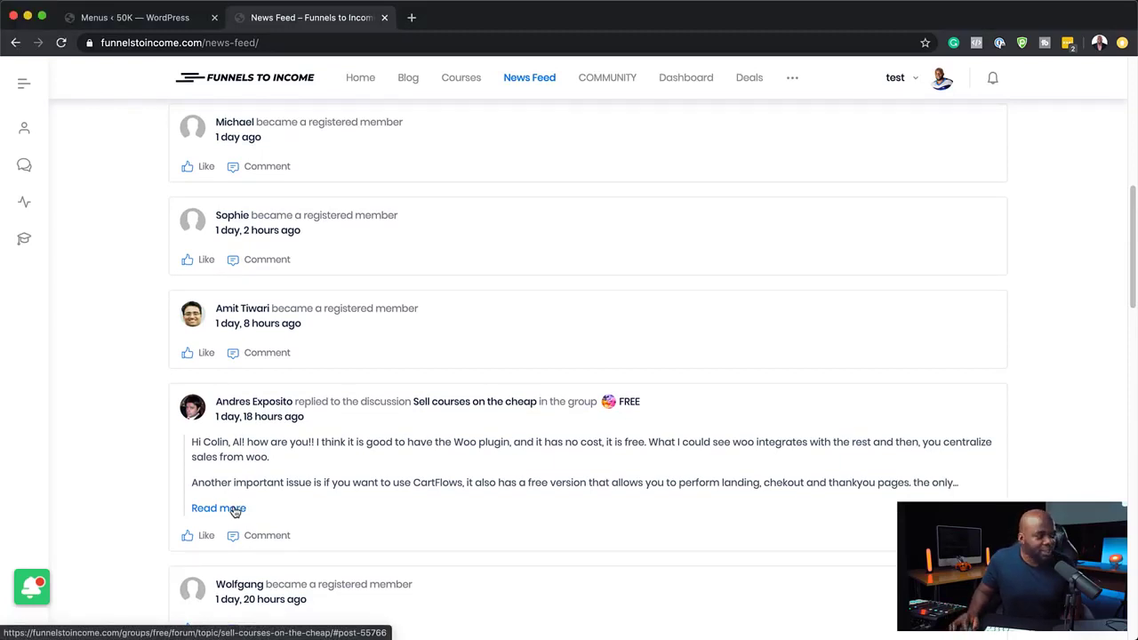
left_click(217, 509)
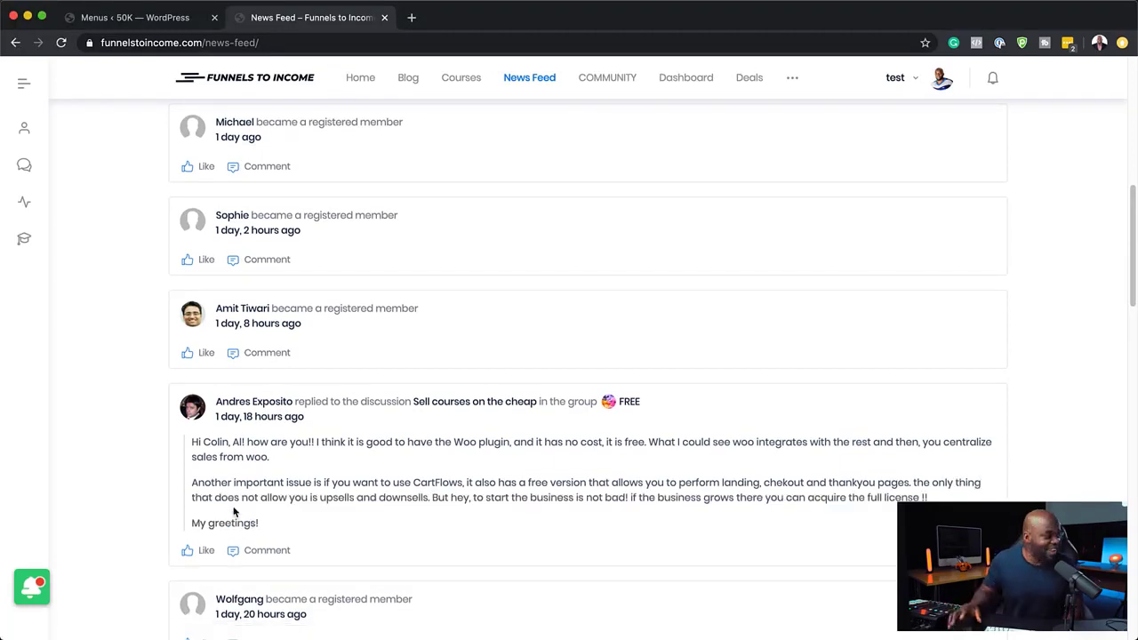
scroll("down", 3)
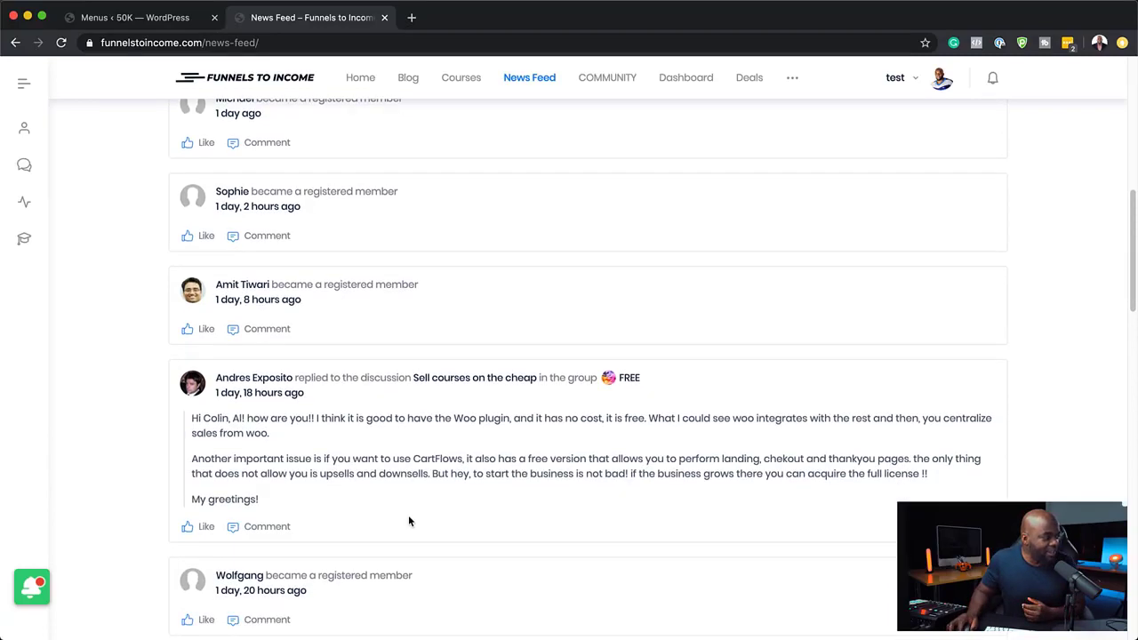
scroll("down", 3)
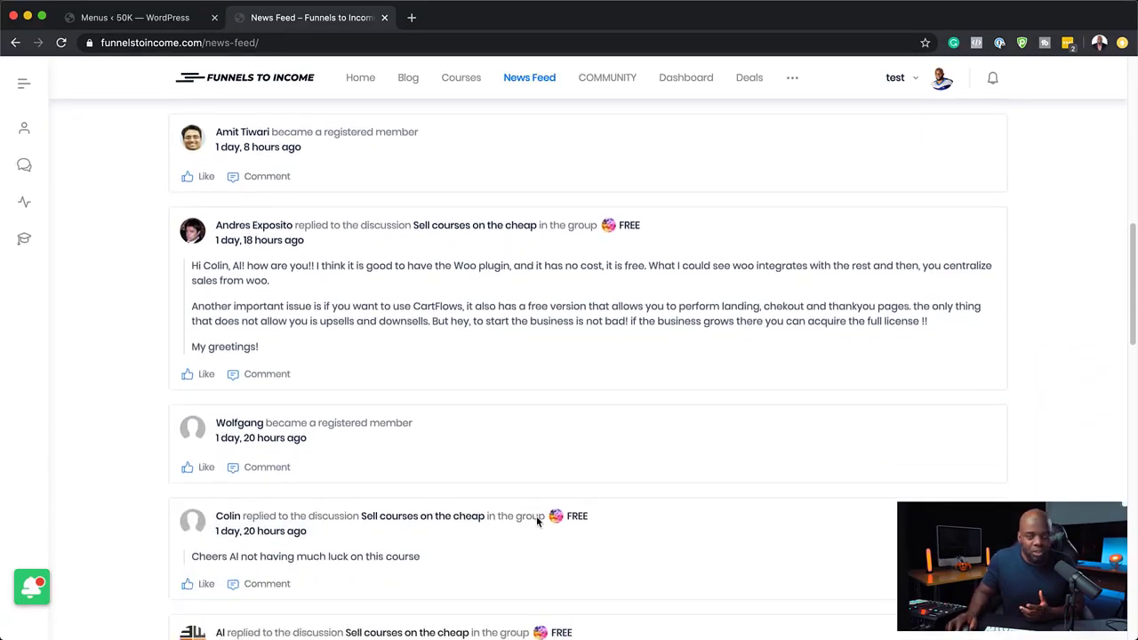
scroll("down", 3)
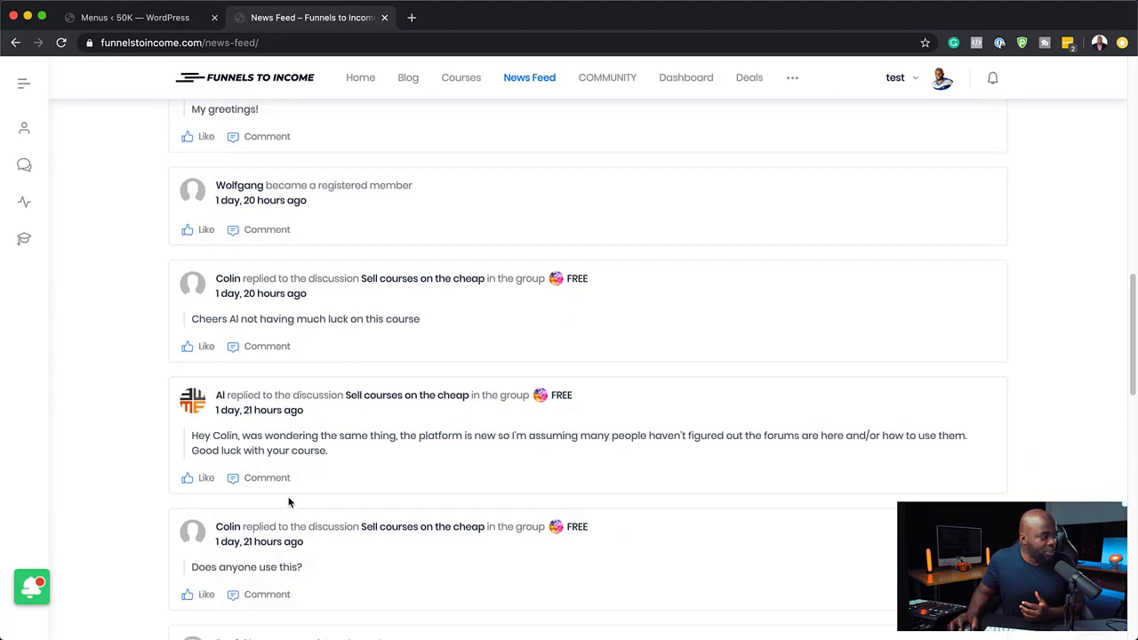
mouse_move(375, 453)
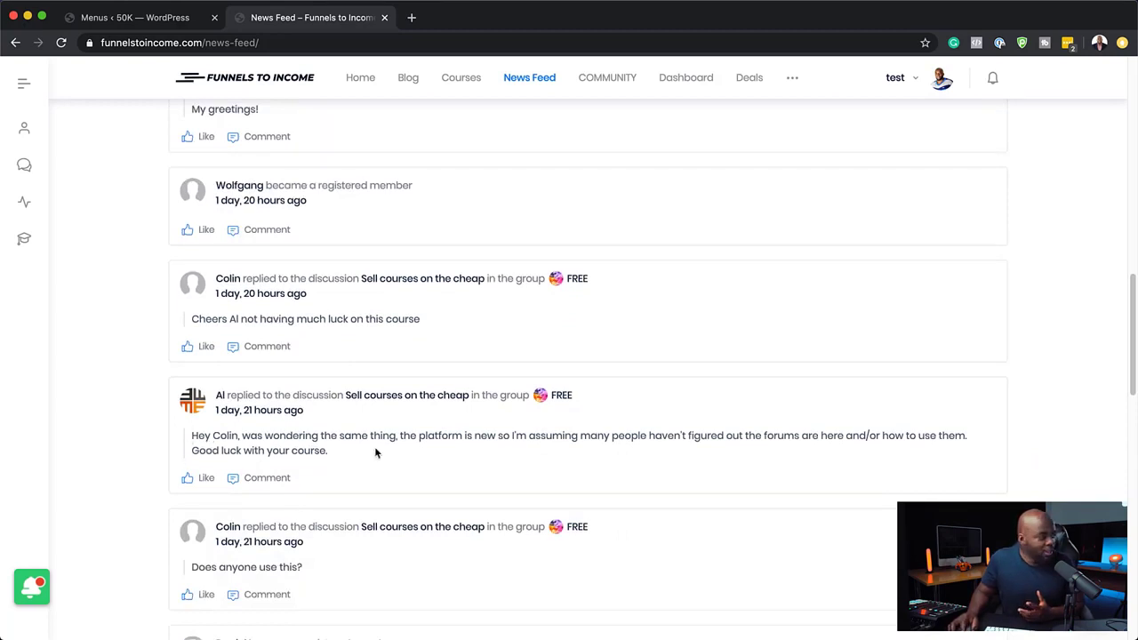
scroll("down", 3)
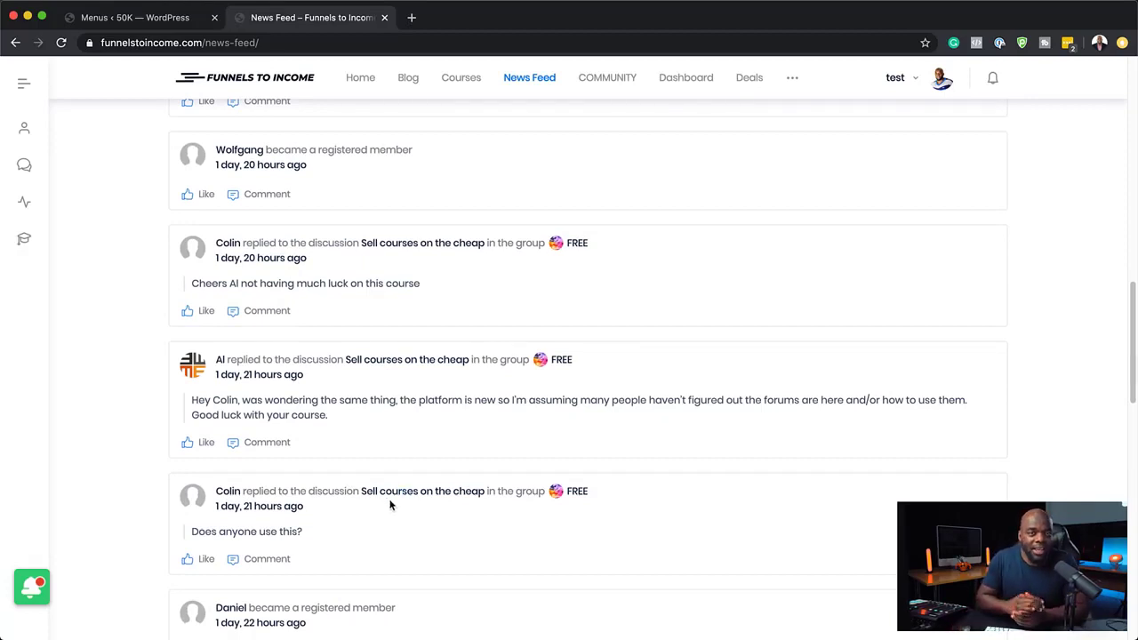
mouse_move(48, 332)
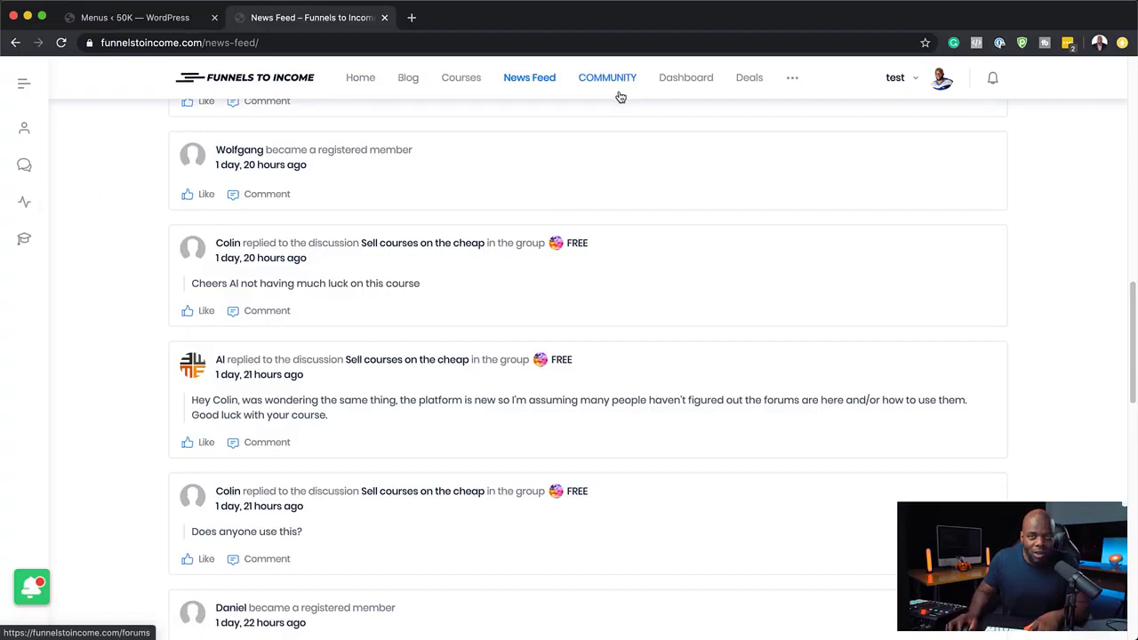
Tick the Titlebar display location for the main menu in Menu Settings, keeping both BuddyPanel locations
left_click(133, 18)
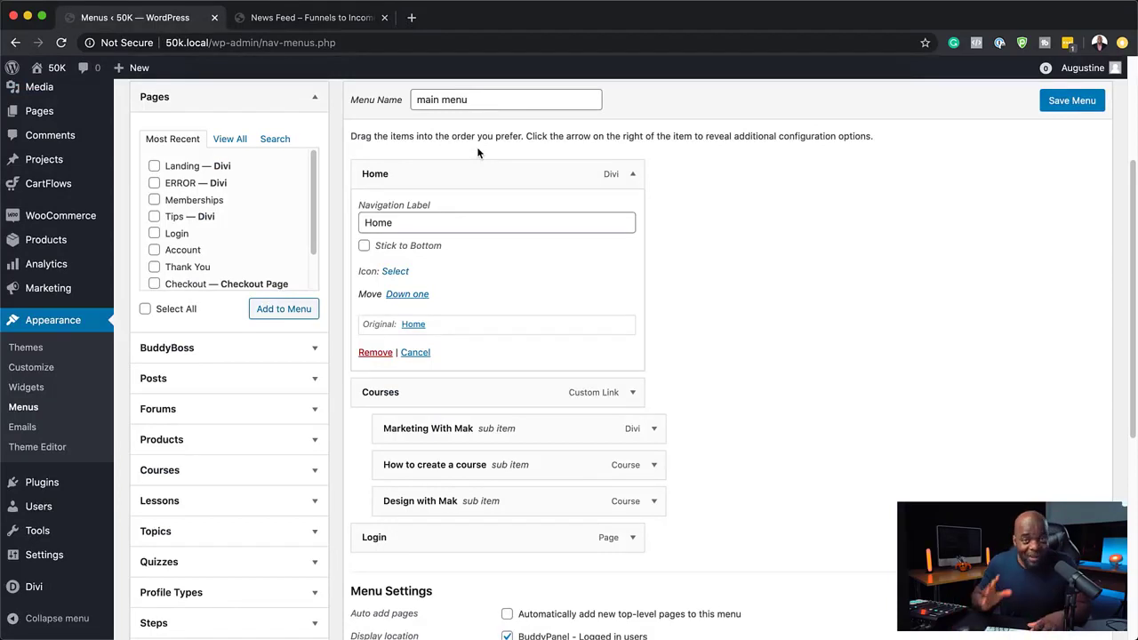
scroll("down", 3)
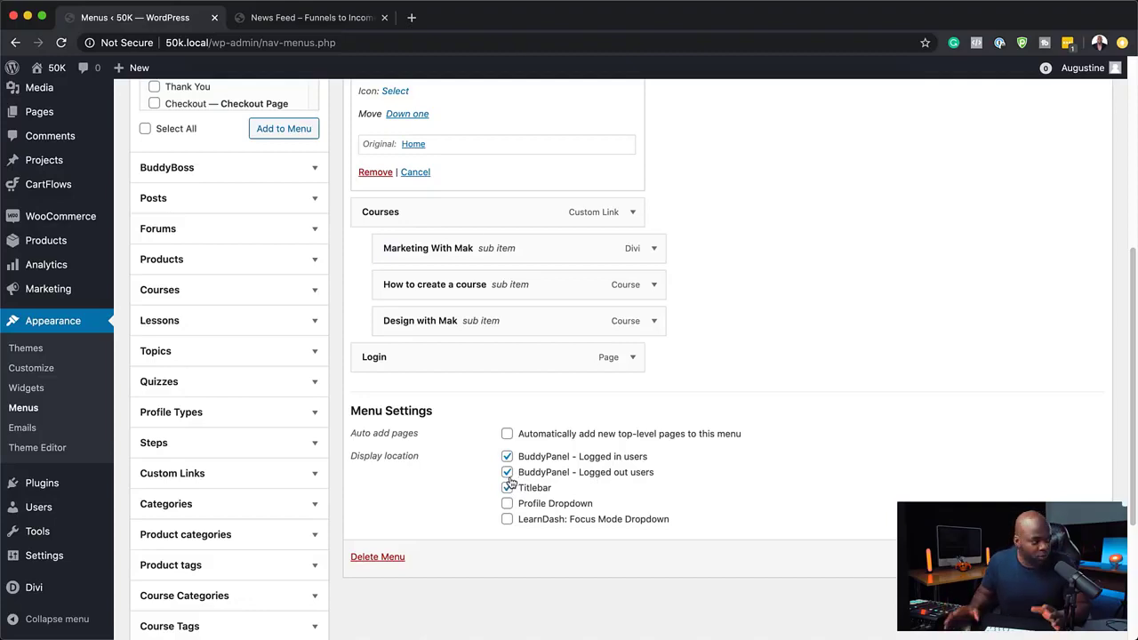
left_click(507, 487)
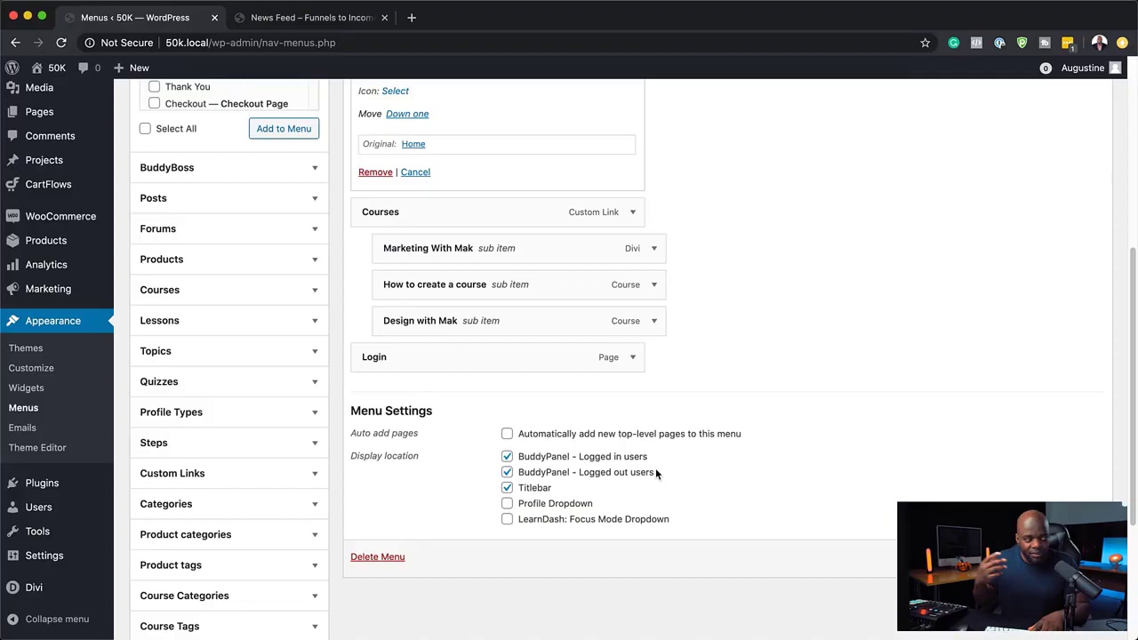
mouse_move(707, 470)
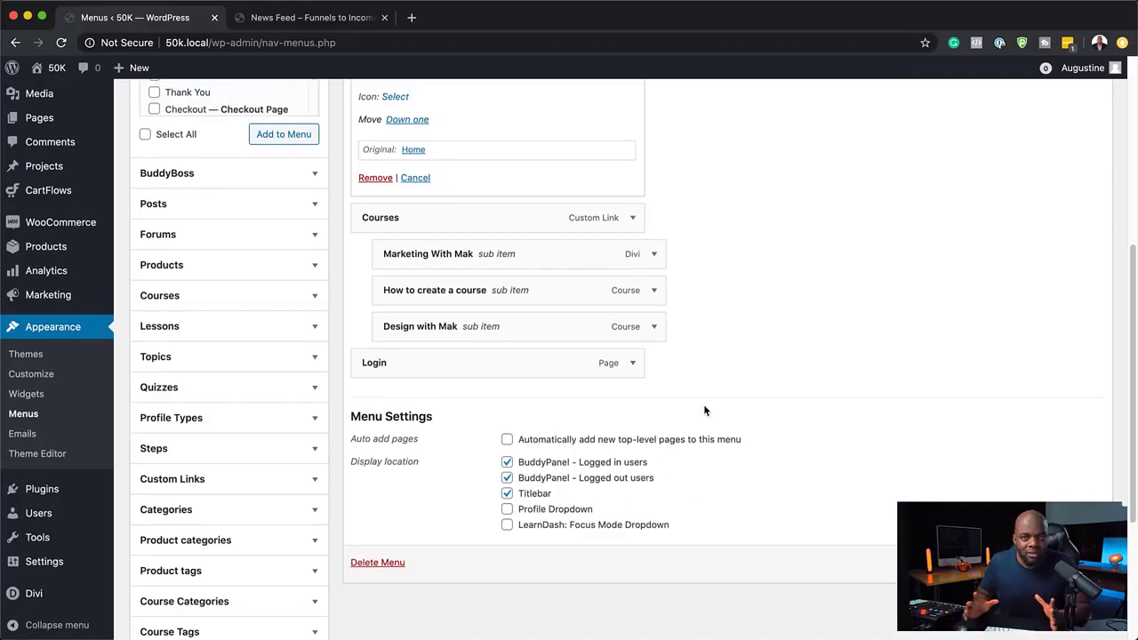
scroll("down", 3)
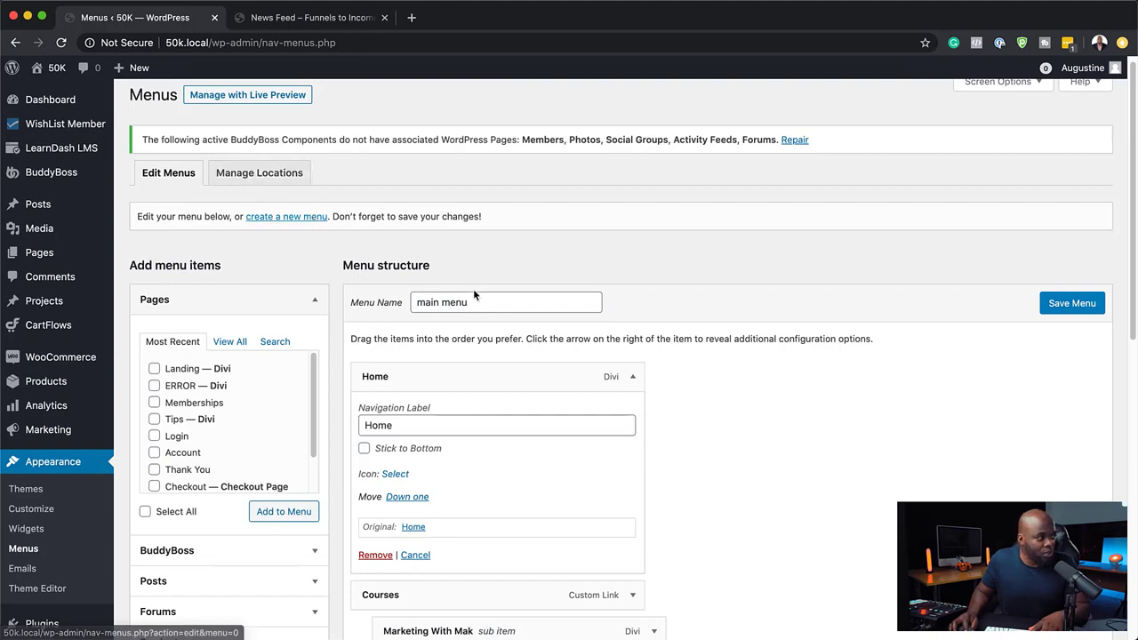
scroll("down", 3)
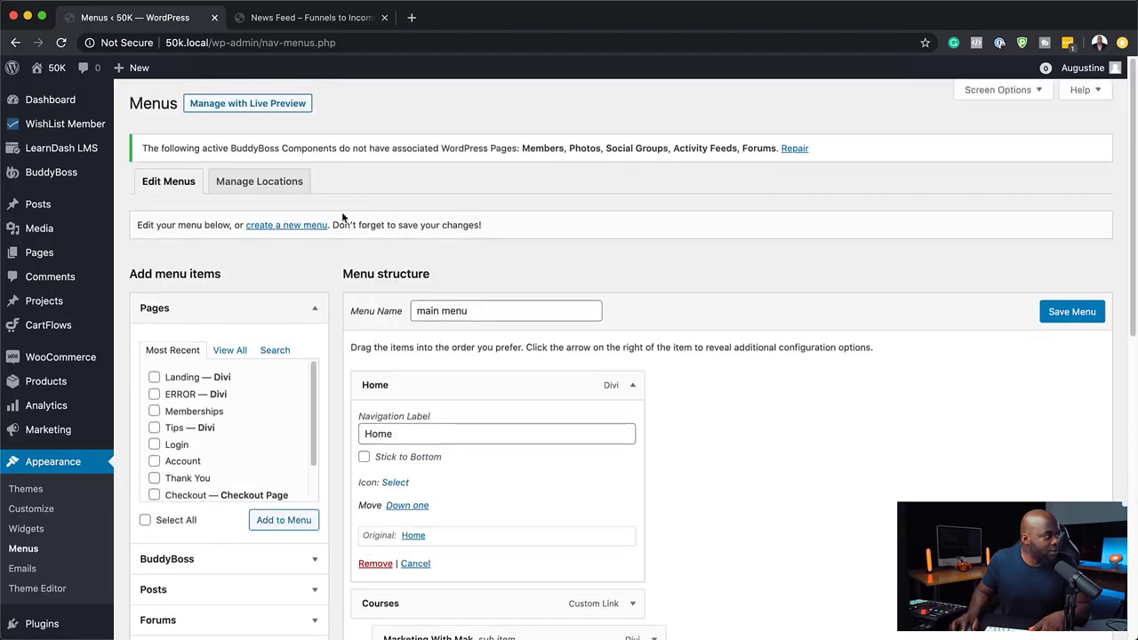
Review Manage Locations, return to Edit Menus and start choosing an icon for the Home item
left_click(260, 181)
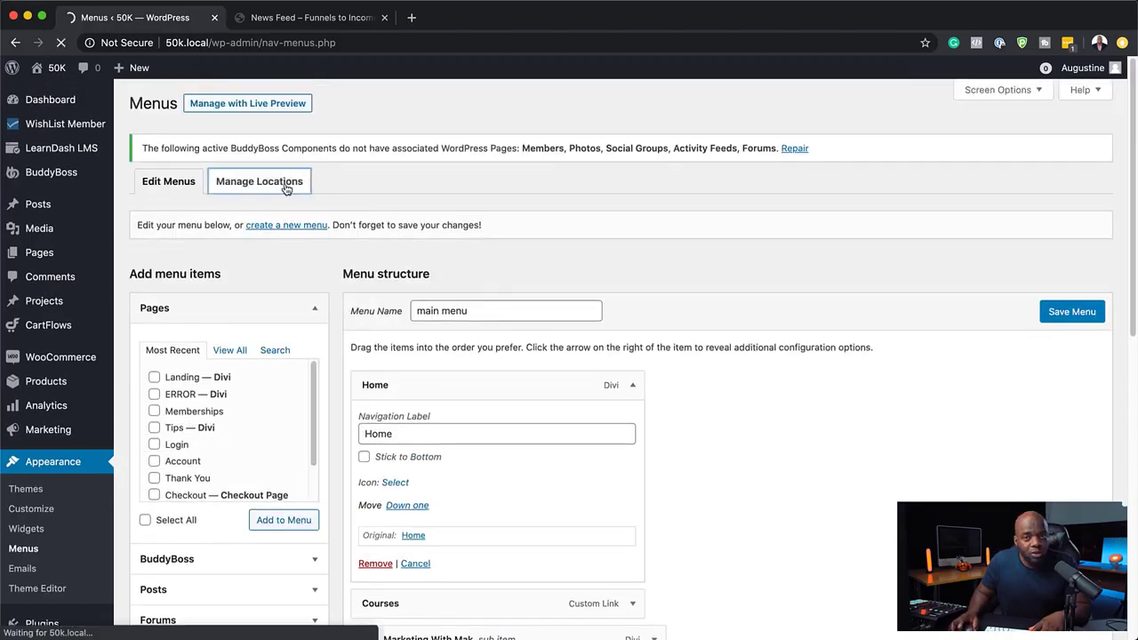
left_click(260, 182)
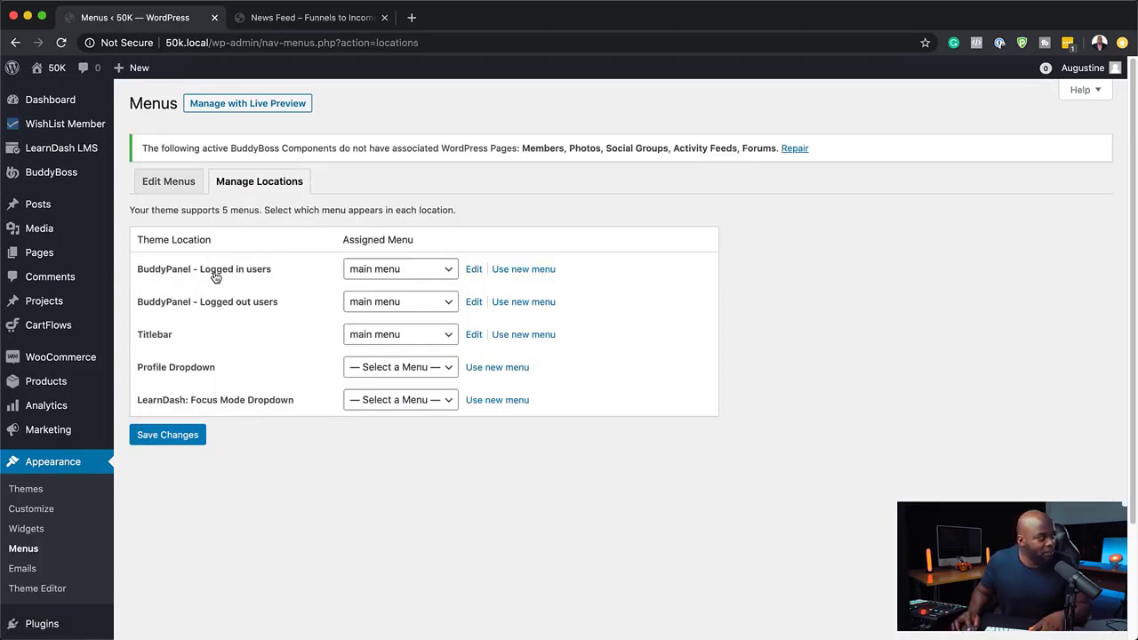
mouse_move(391, 275)
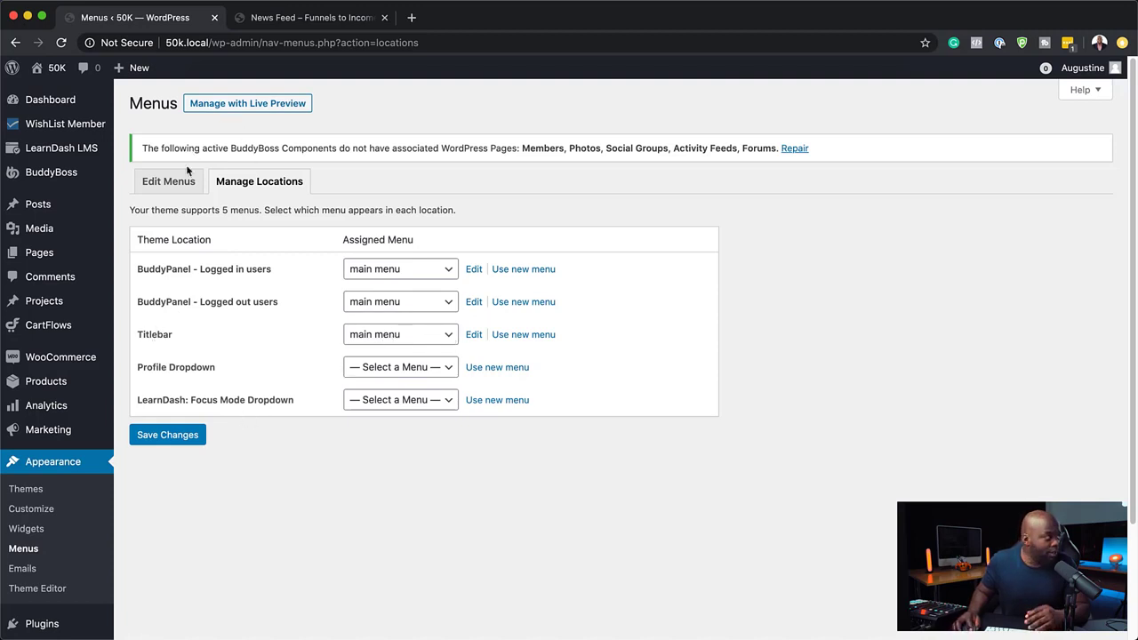
left_click(167, 181)
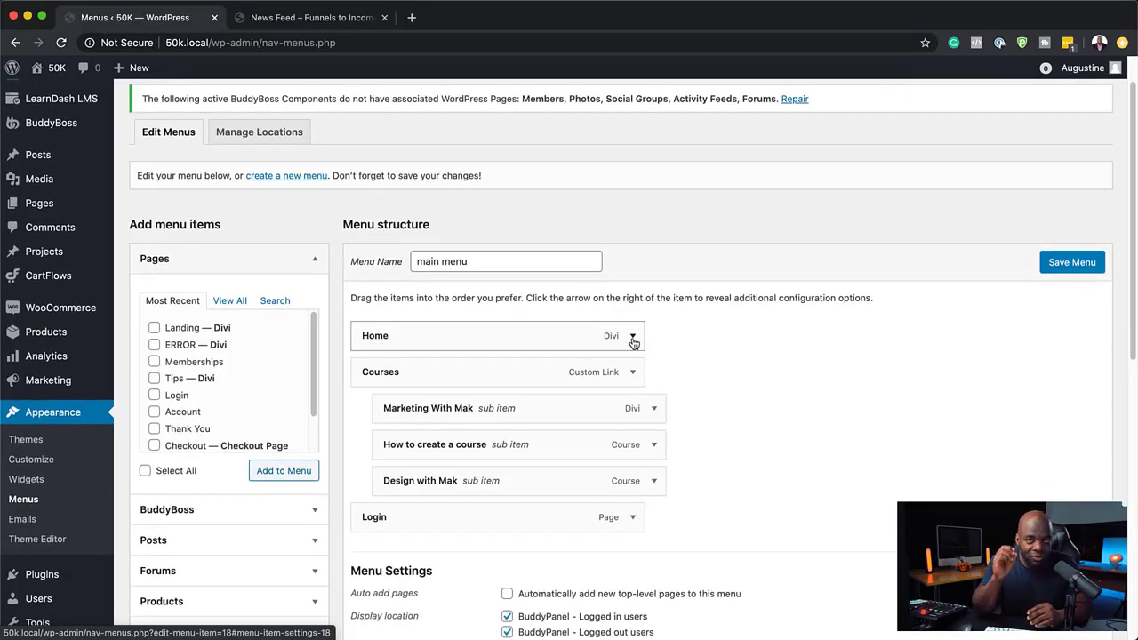
left_click(633, 342)
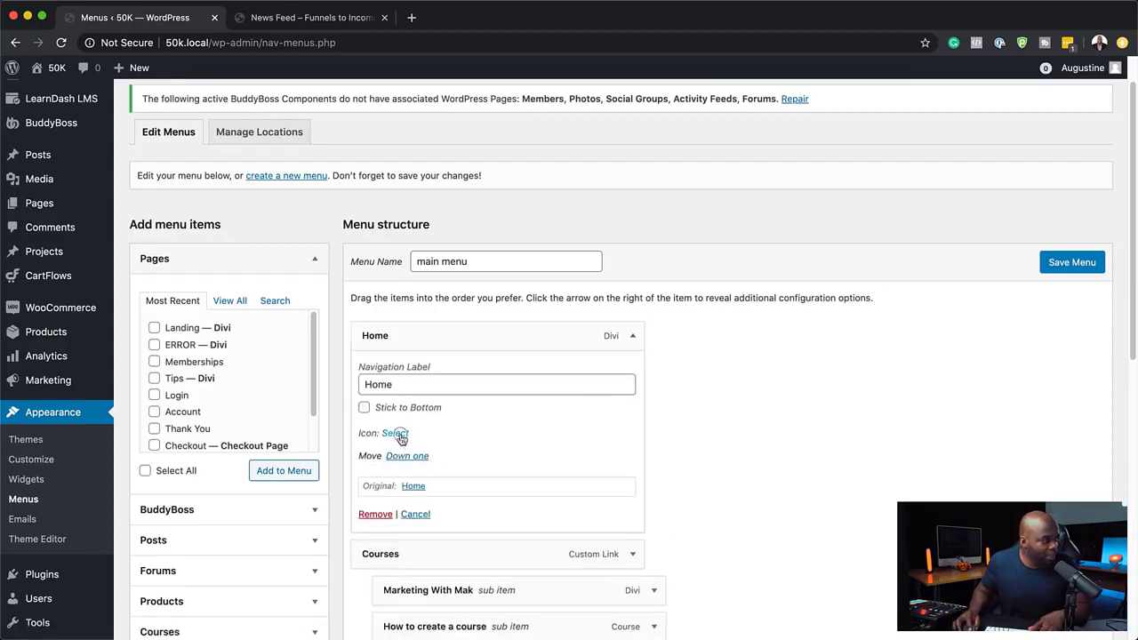
left_click(395, 434)
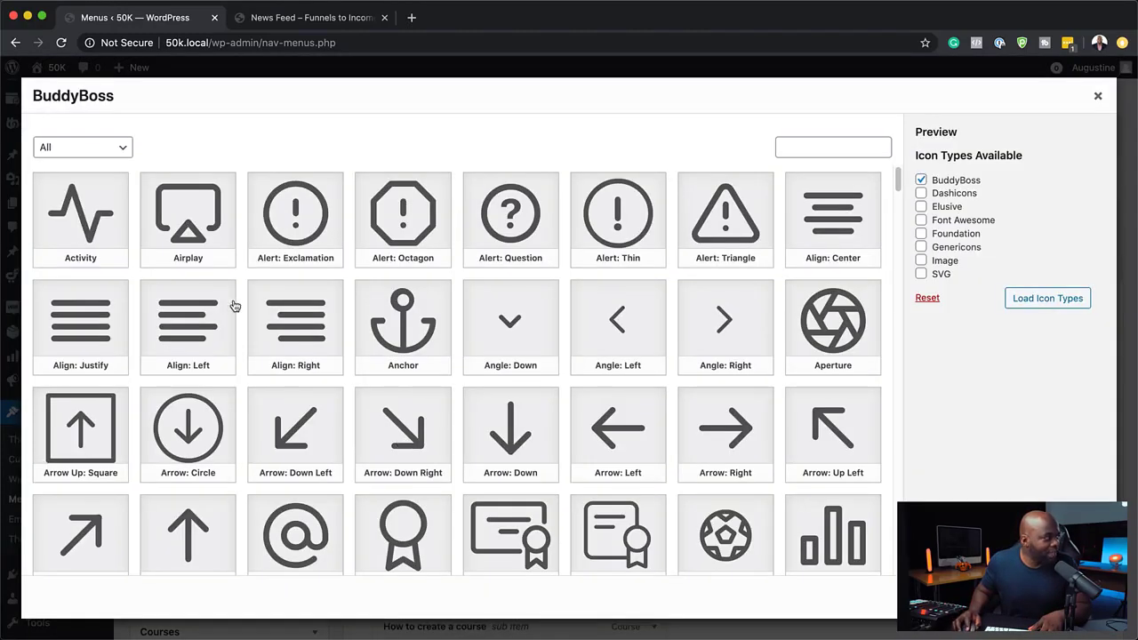
Pick the house icon from the BuddyBoss library for the Home item and save the menu
scroll("down", 3)
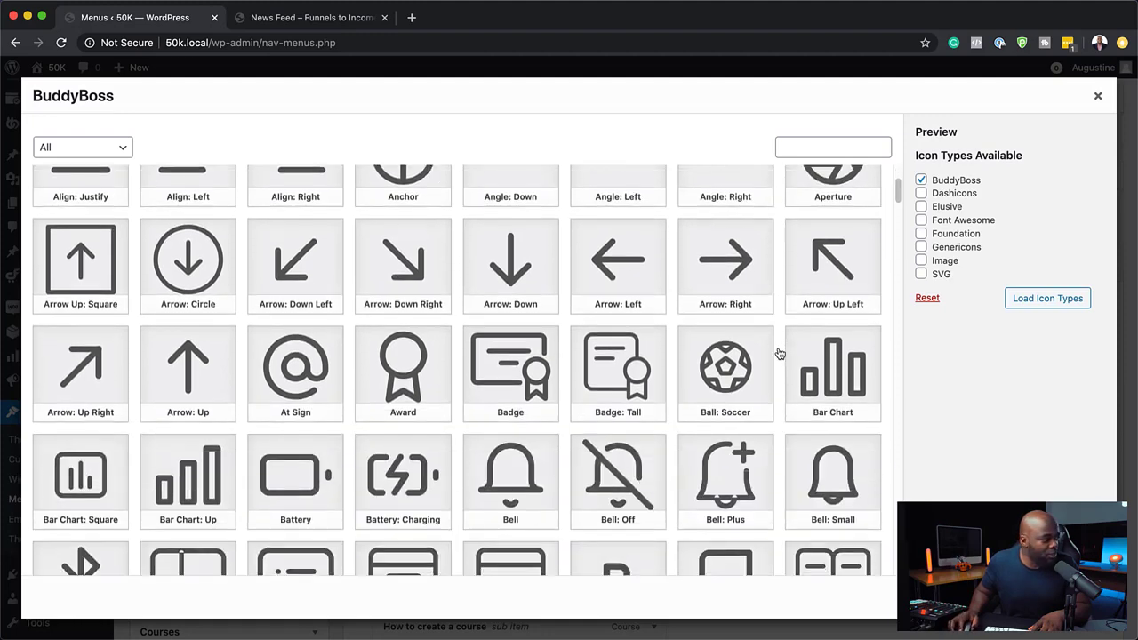
scroll("down", 3)
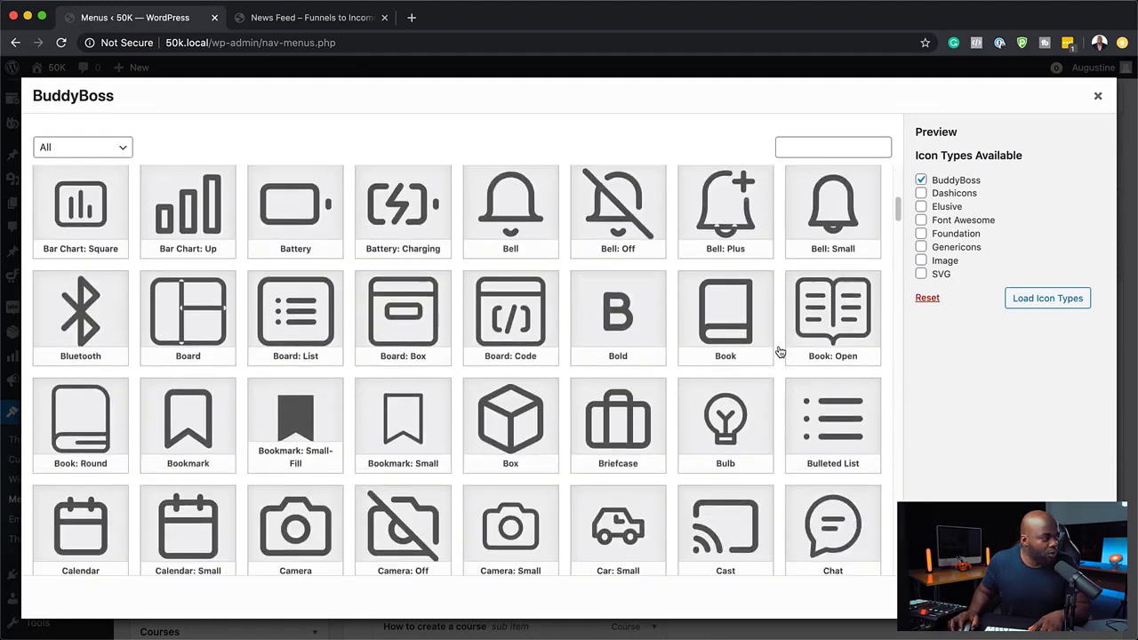
scroll("down", 3)
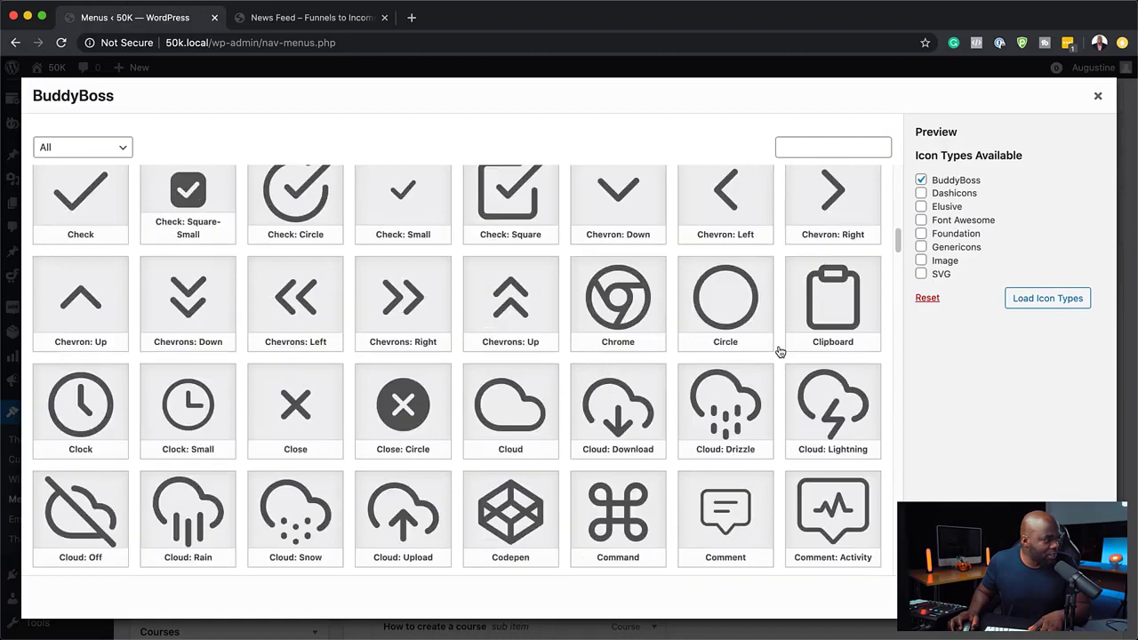
scroll("down", 3)
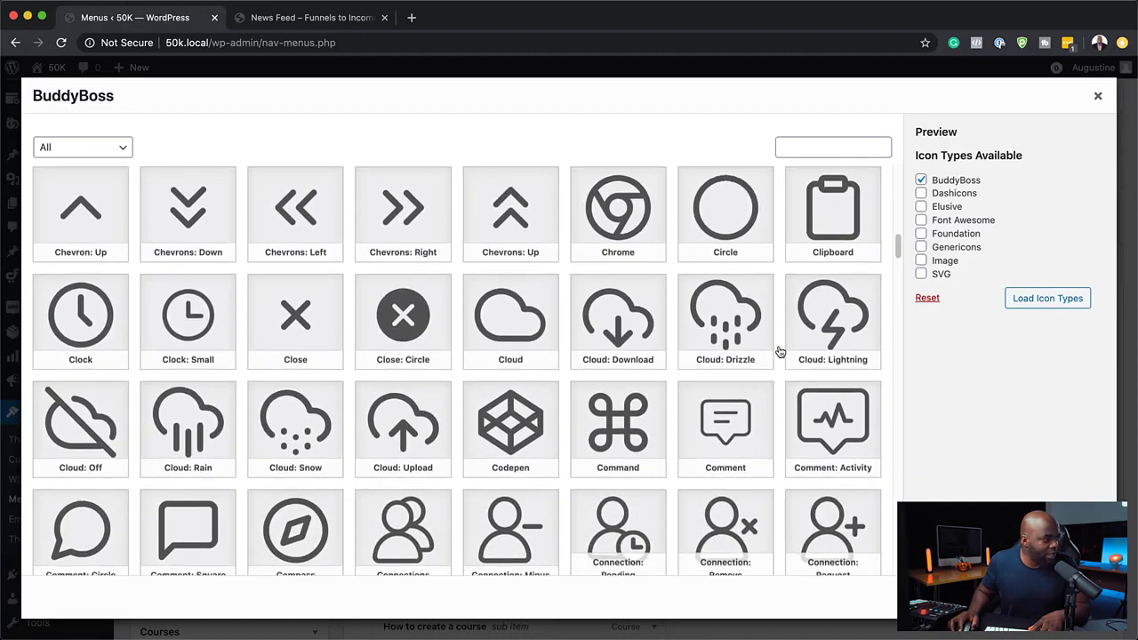
scroll("down", 3)
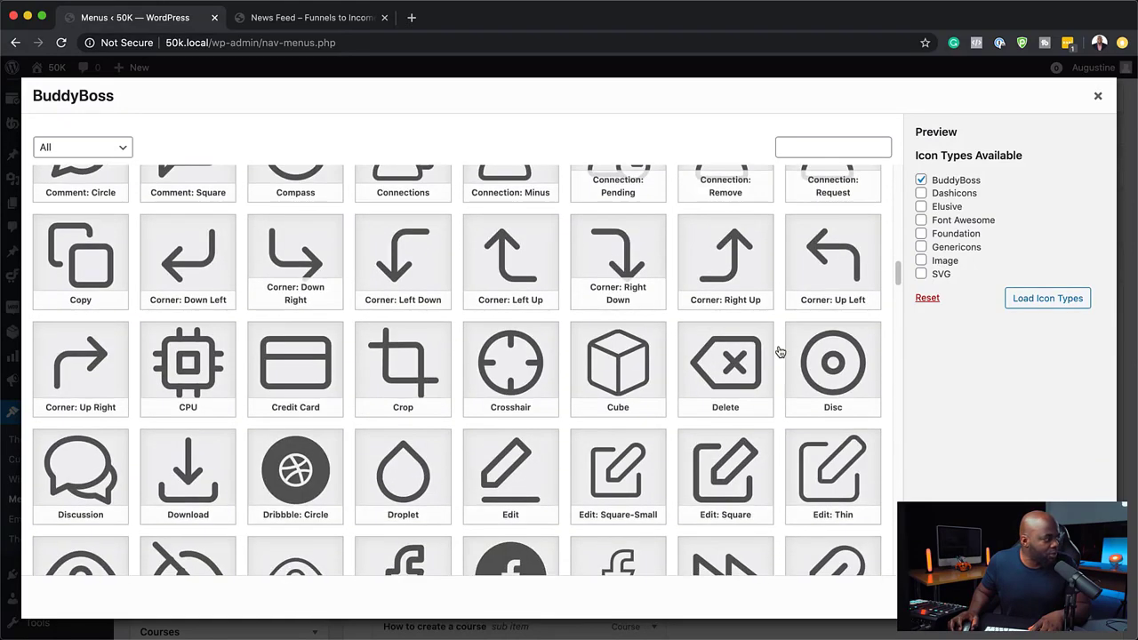
scroll("down", 3)
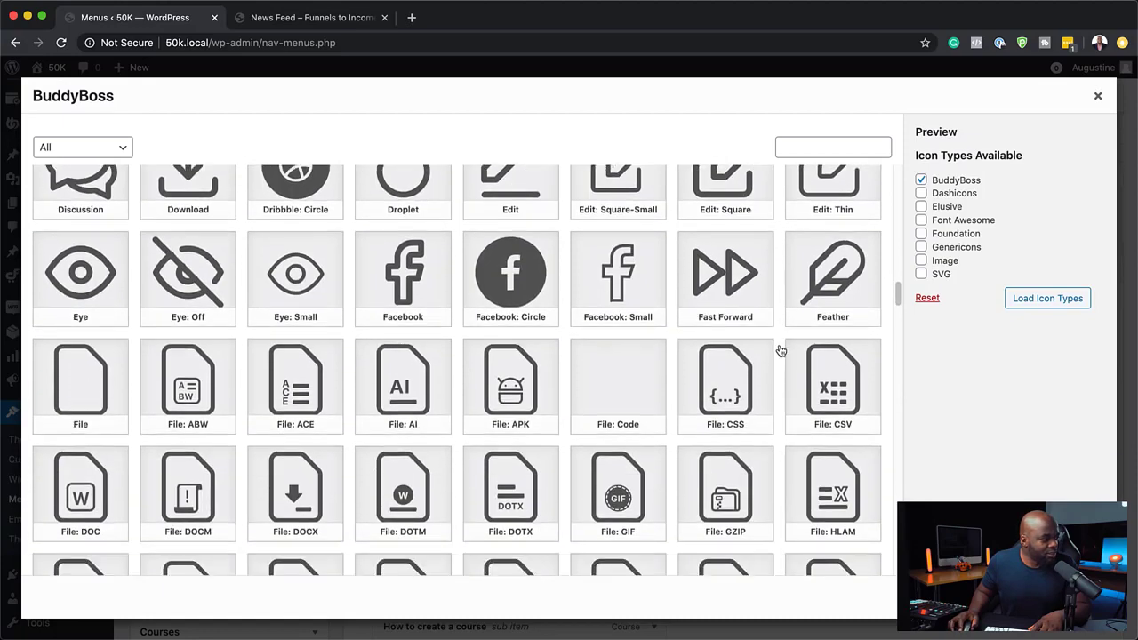
scroll("down", 3)
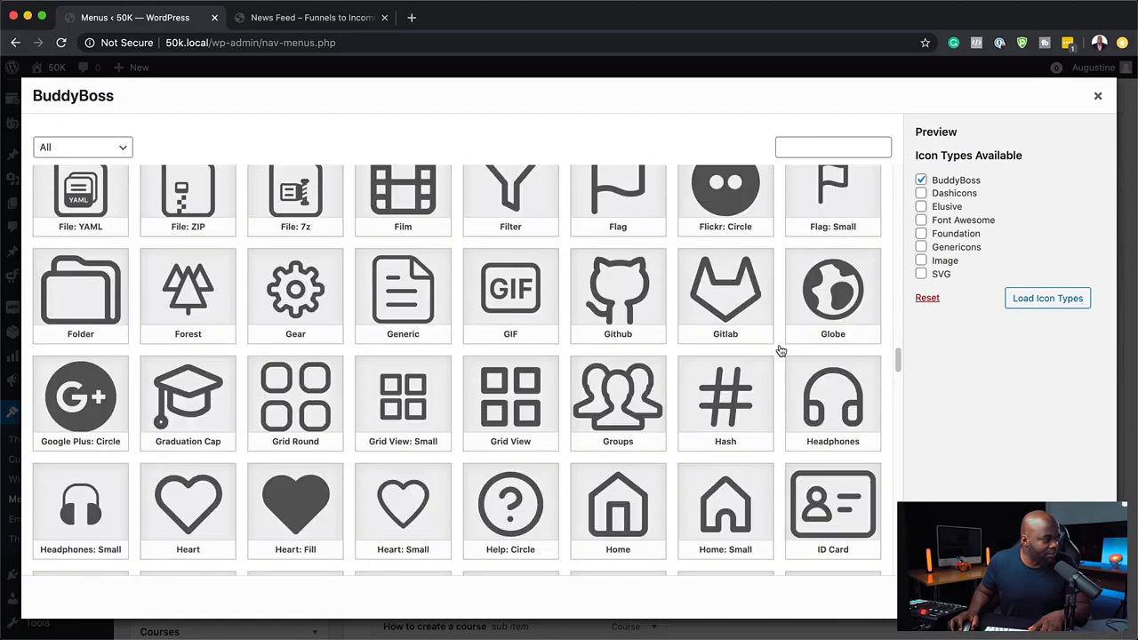
scroll("down", 3)
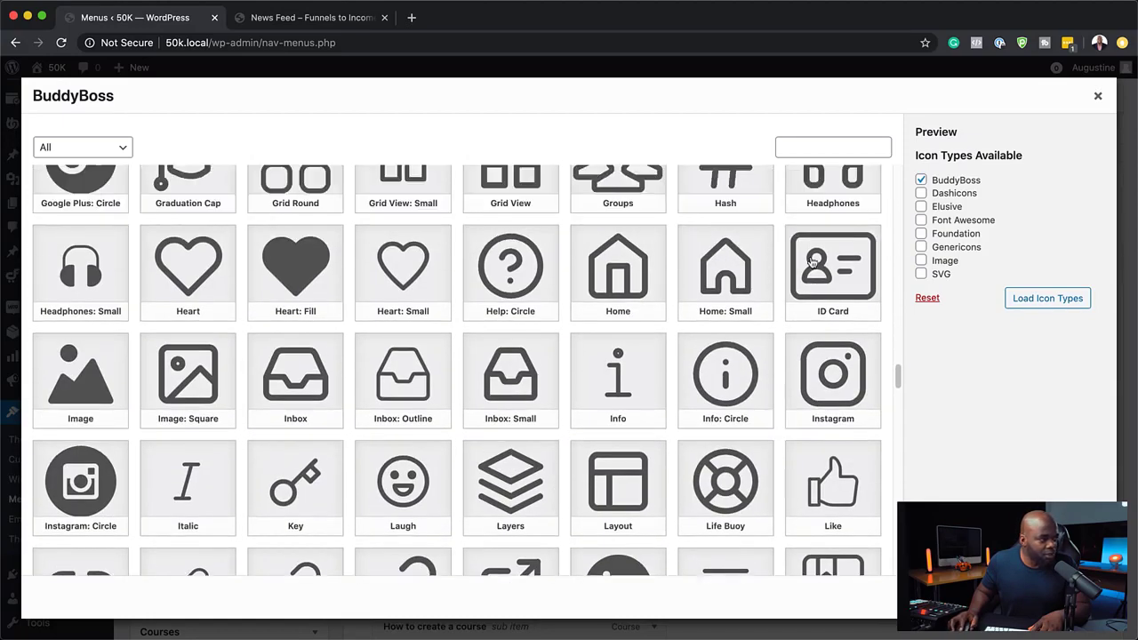
left_click(726, 267)
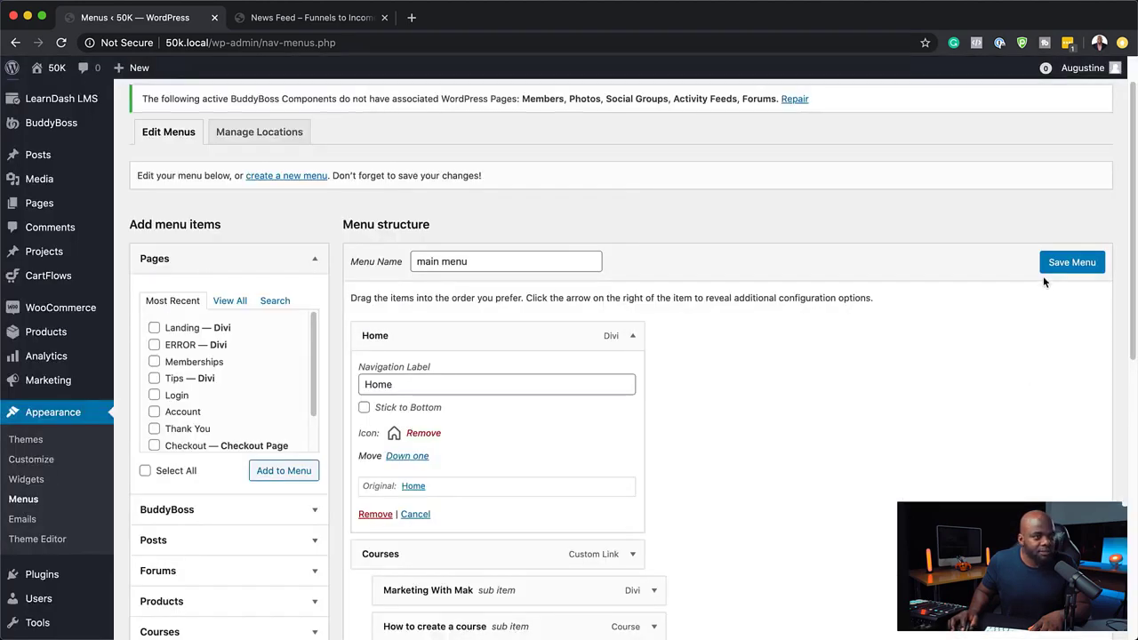
left_click(1070, 261)
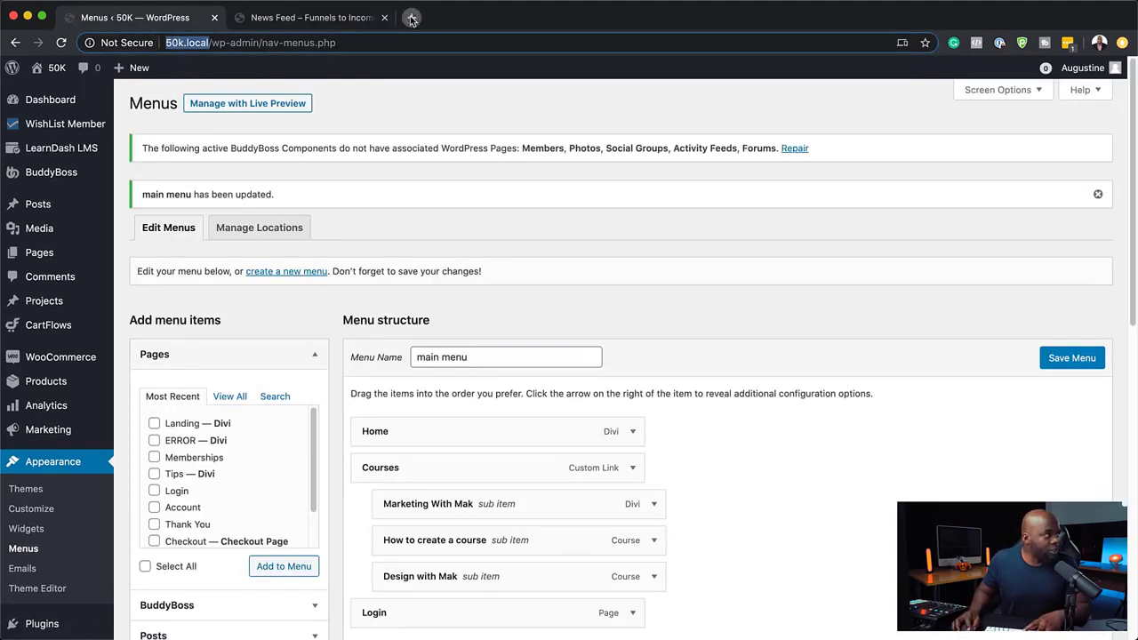
View the live site in a new tab to confirm Home shows its house icon
left_click(412, 18)
type("50k.local/")
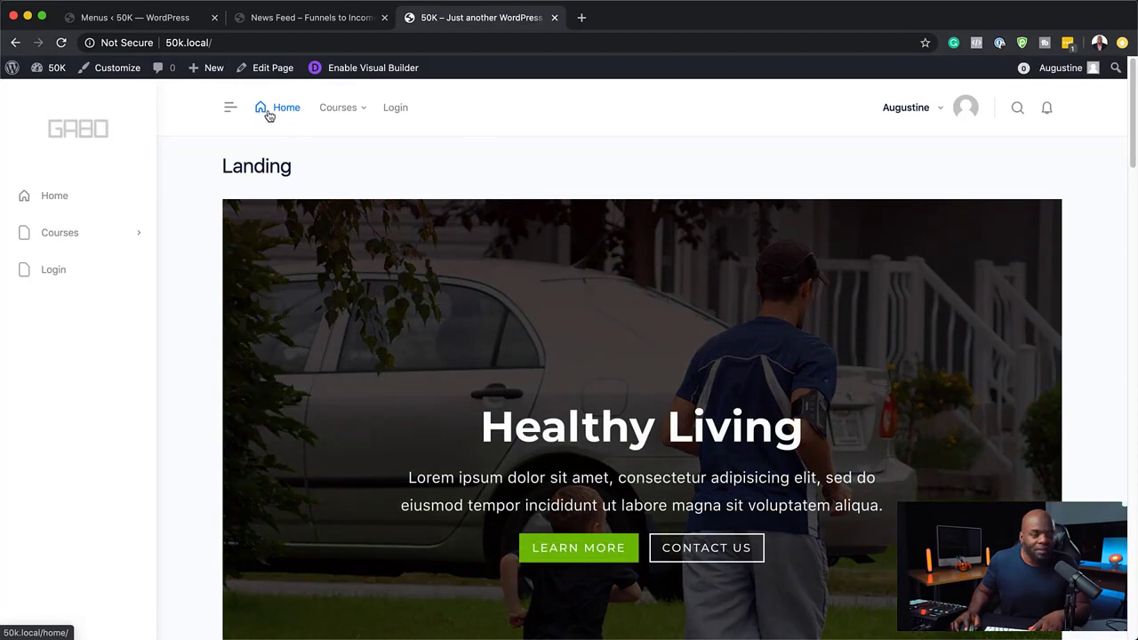
mouse_move(279, 130)
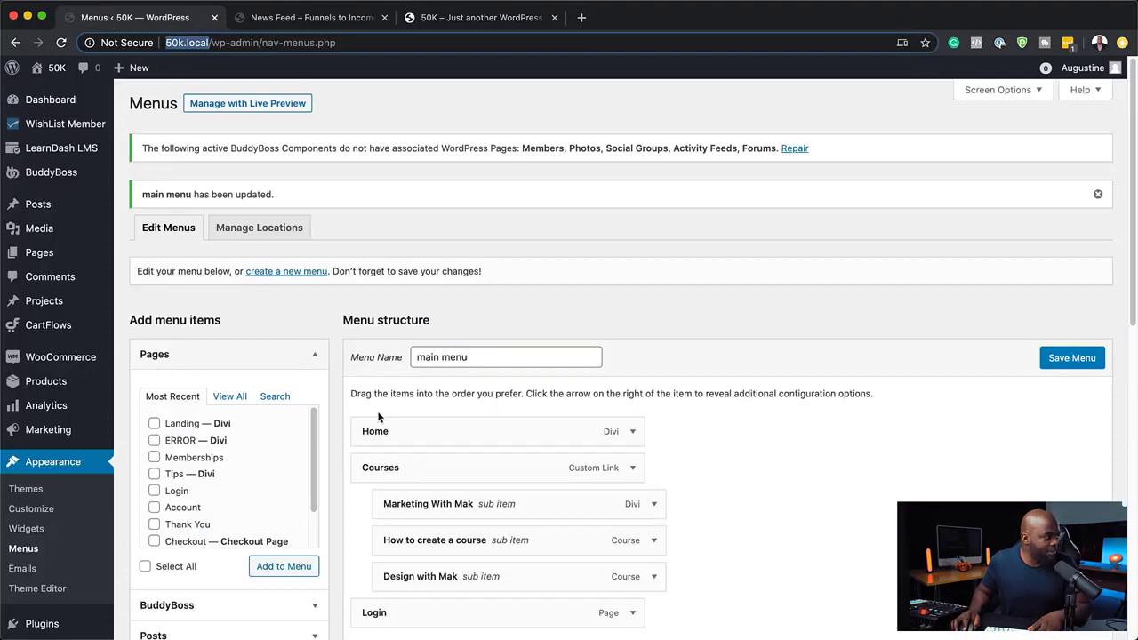
Remove the BuddyPanel display locations from the main menu and reload the live site to see links only in the top bar
scroll("down", 3)
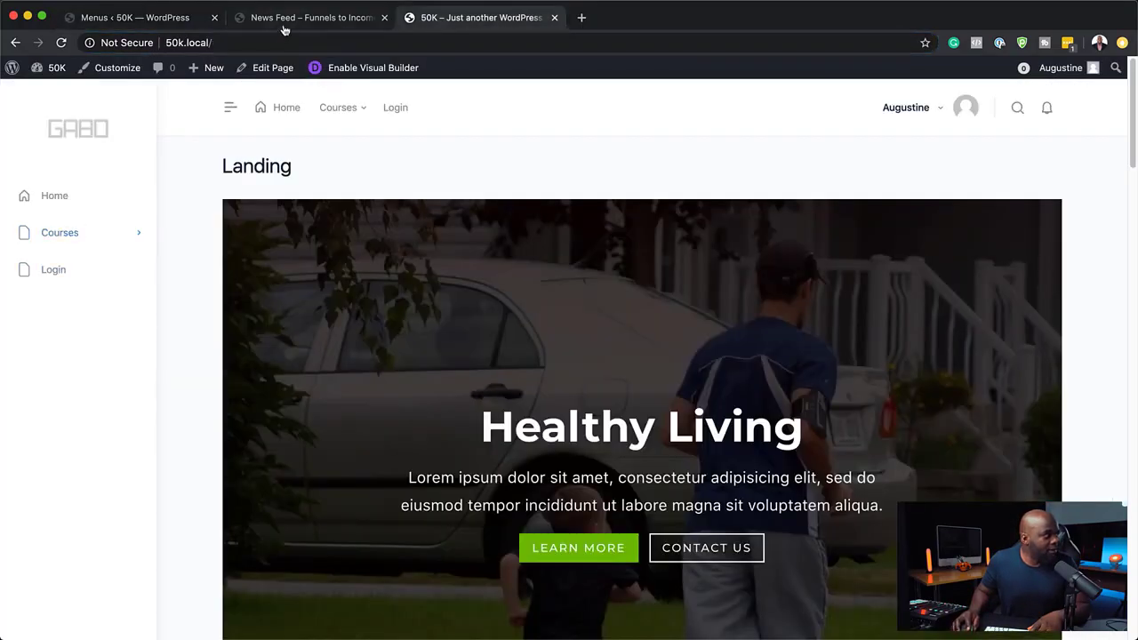
left_click(134, 18)
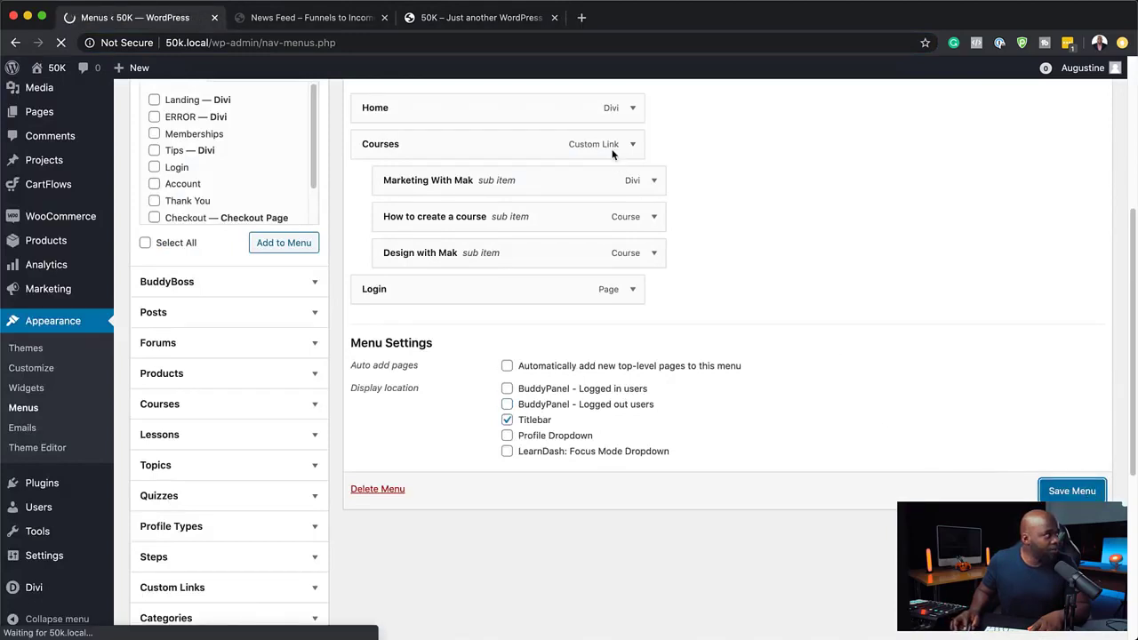
left_click(480, 18)
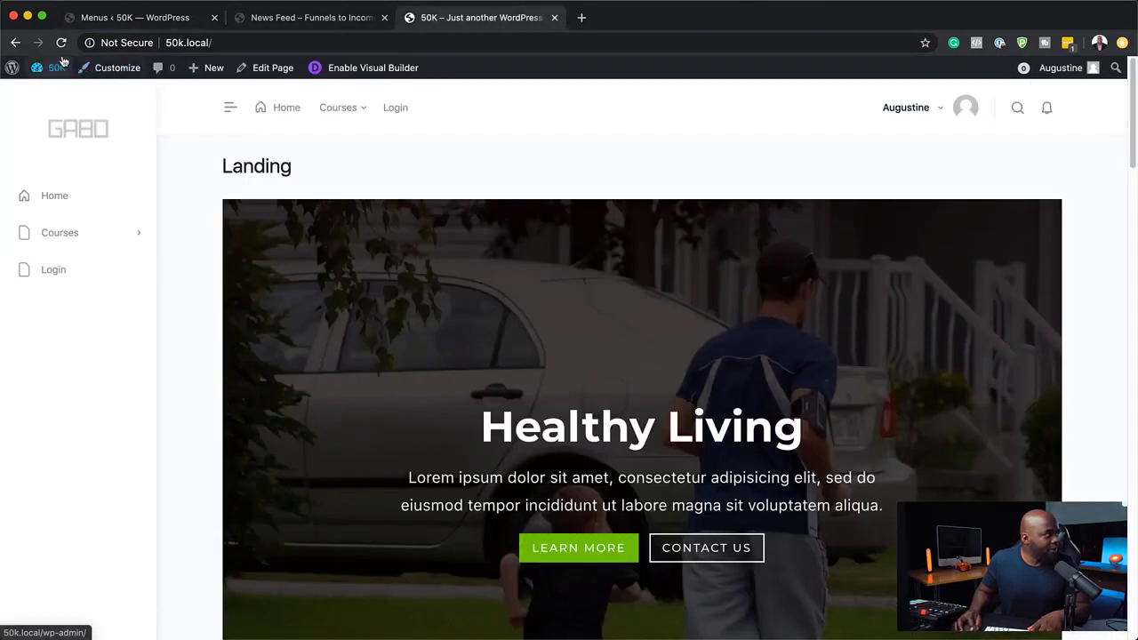
left_click(60, 43)
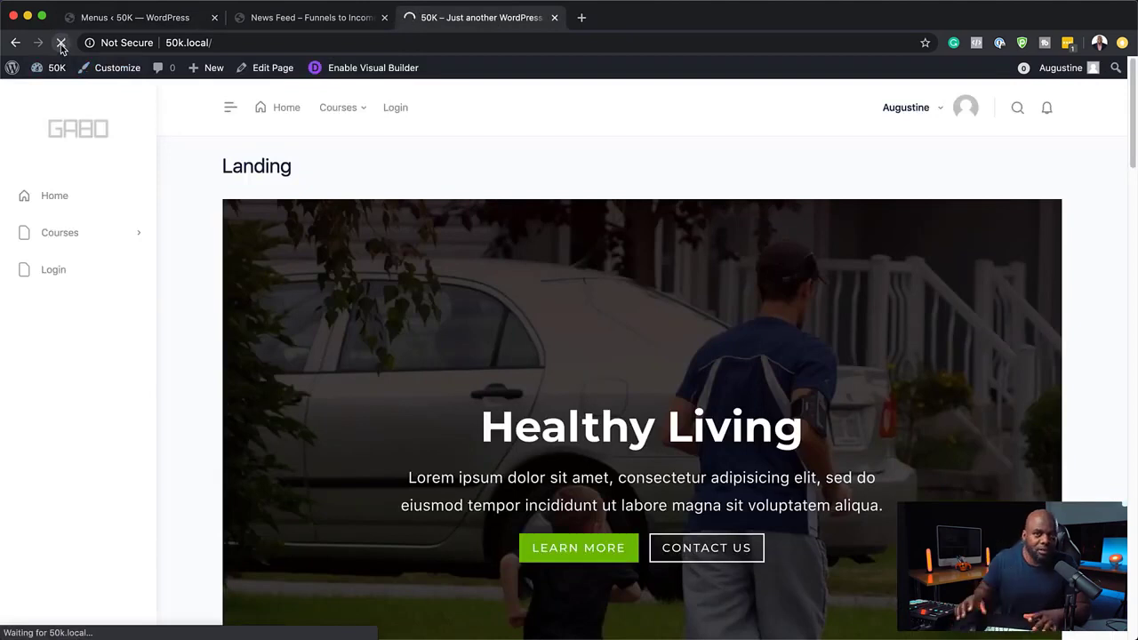
left_click(61, 43)
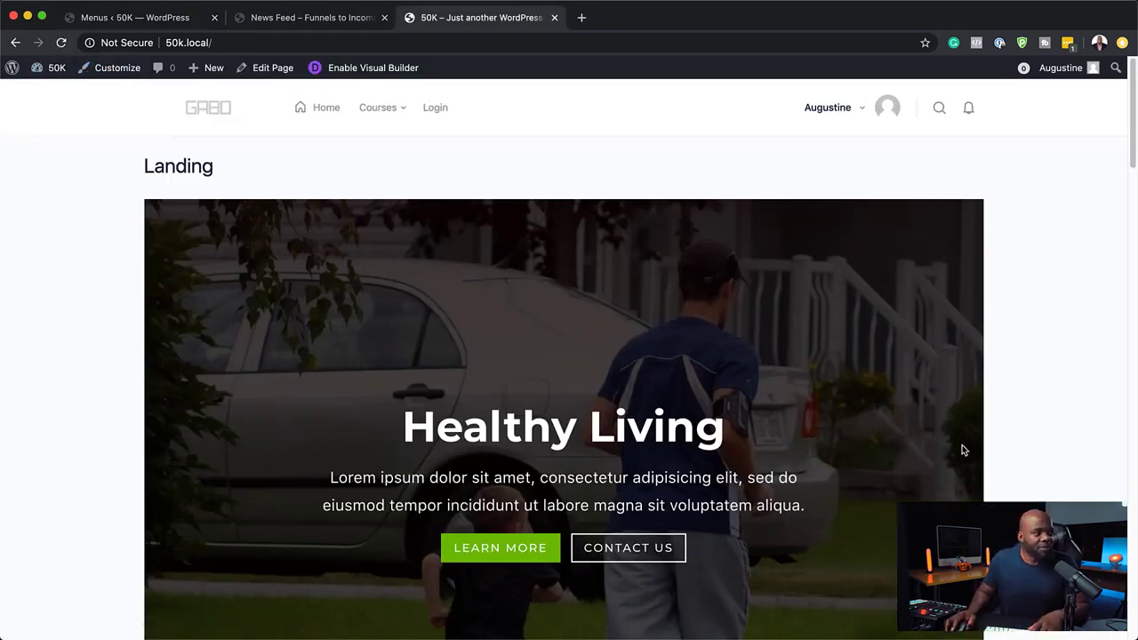
scroll("down", 3)
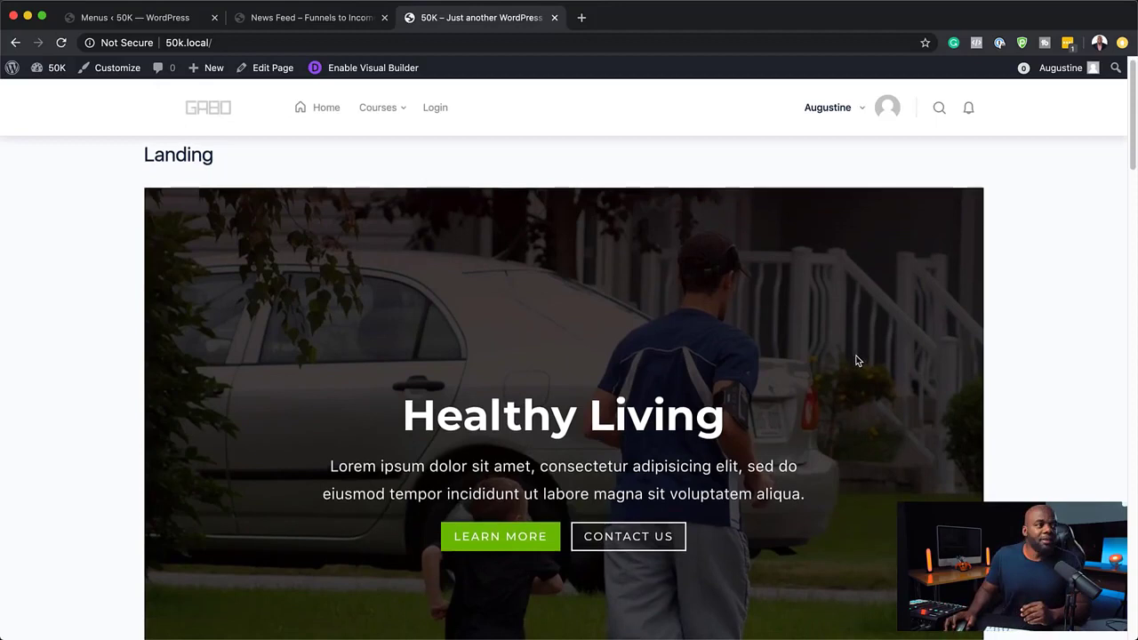
mouse_move(861, 349)
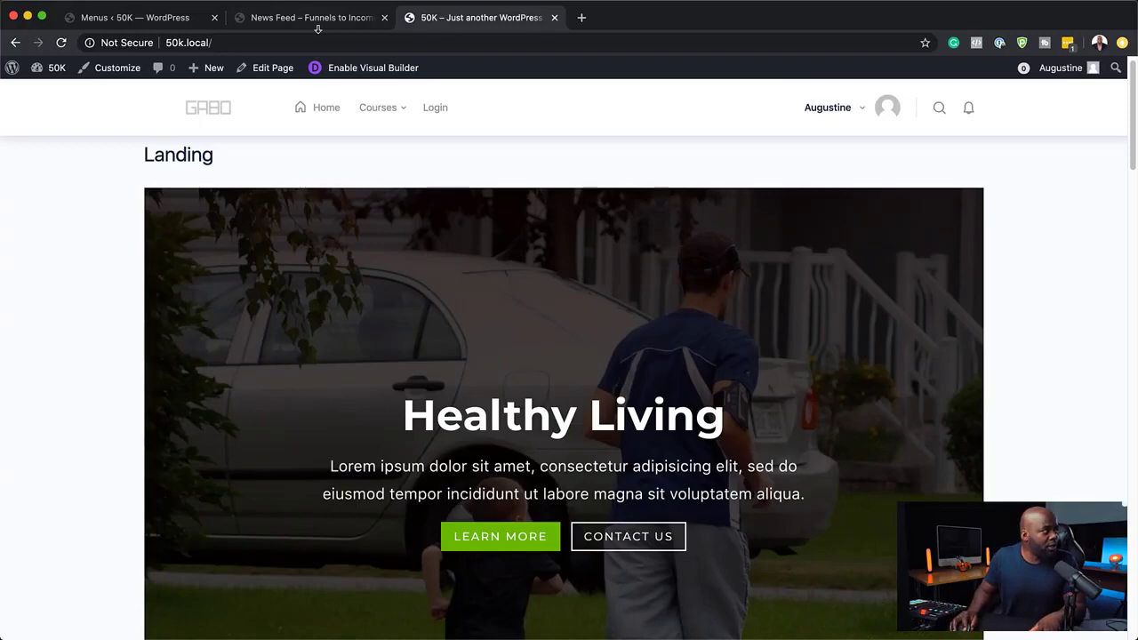
left_click(306, 17)
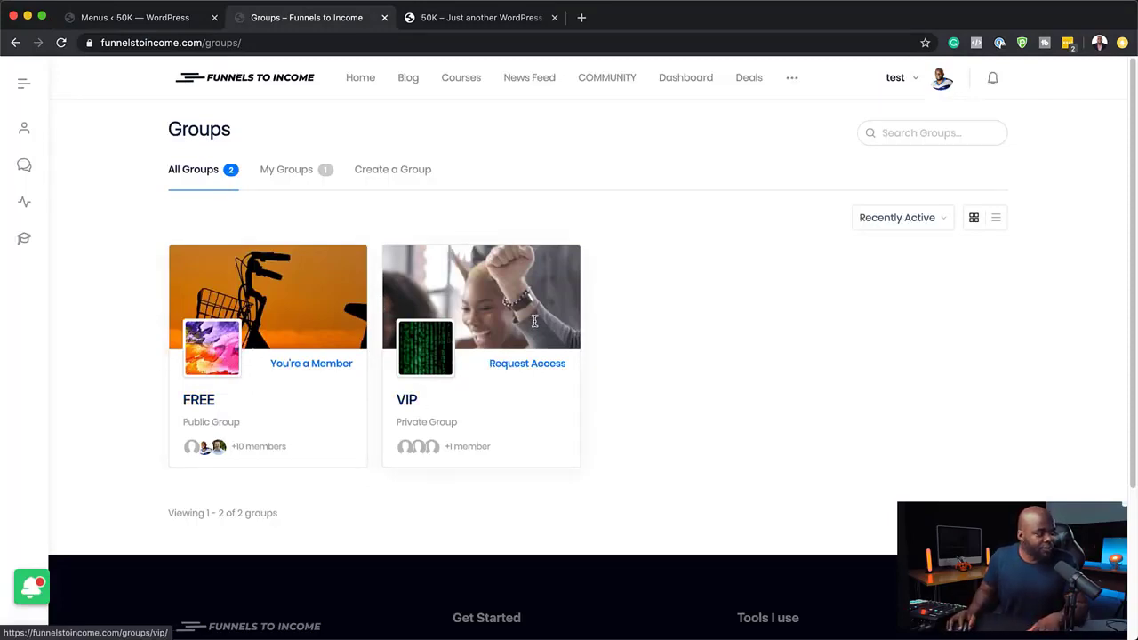
mouse_move(534, 374)
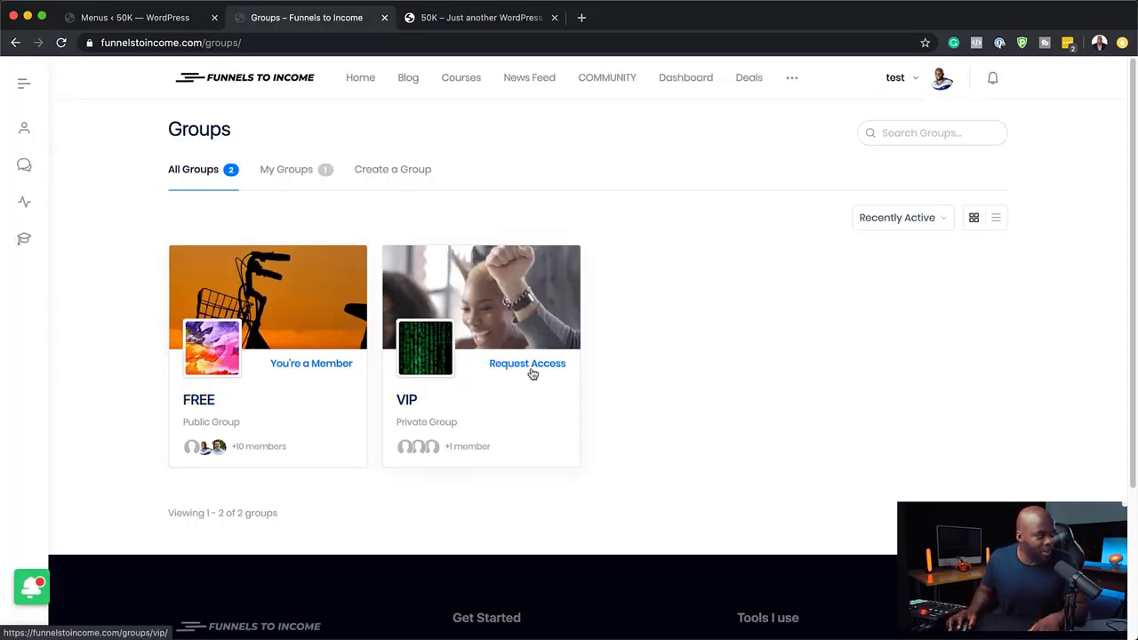
mouse_move(501, 349)
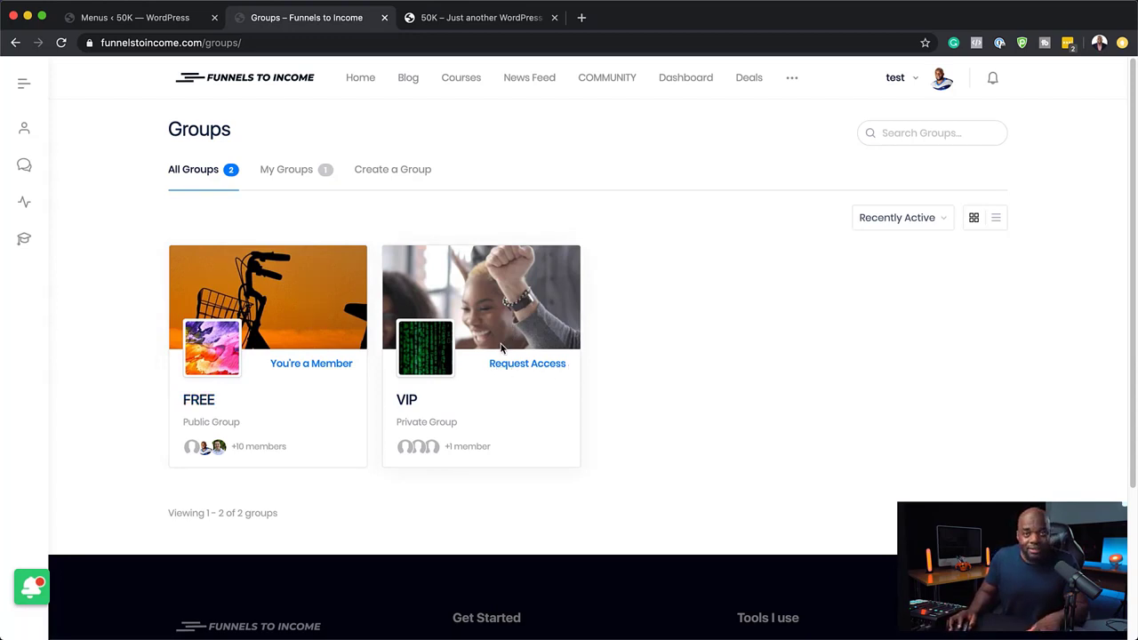
mouse_move(542, 359)
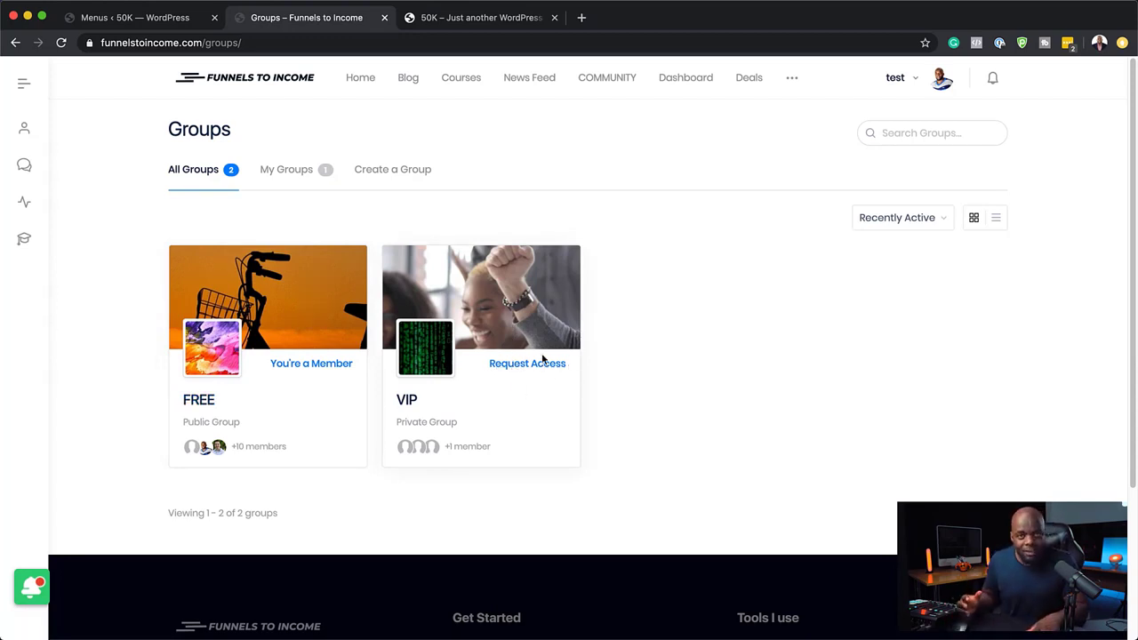
mouse_move(320, 330)
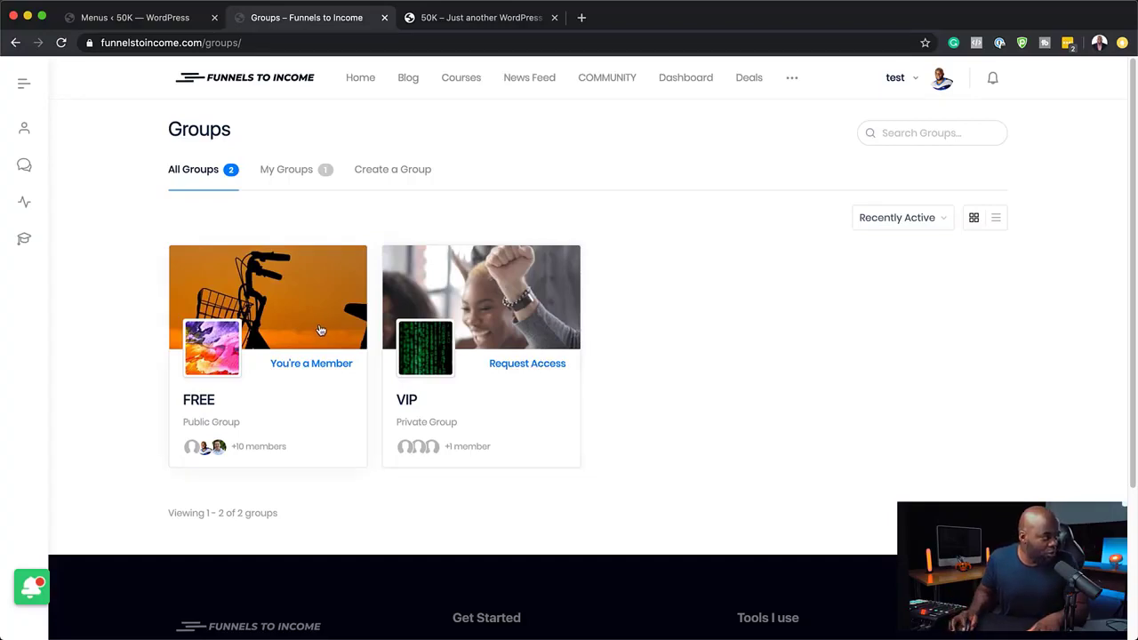
mouse_move(274, 346)
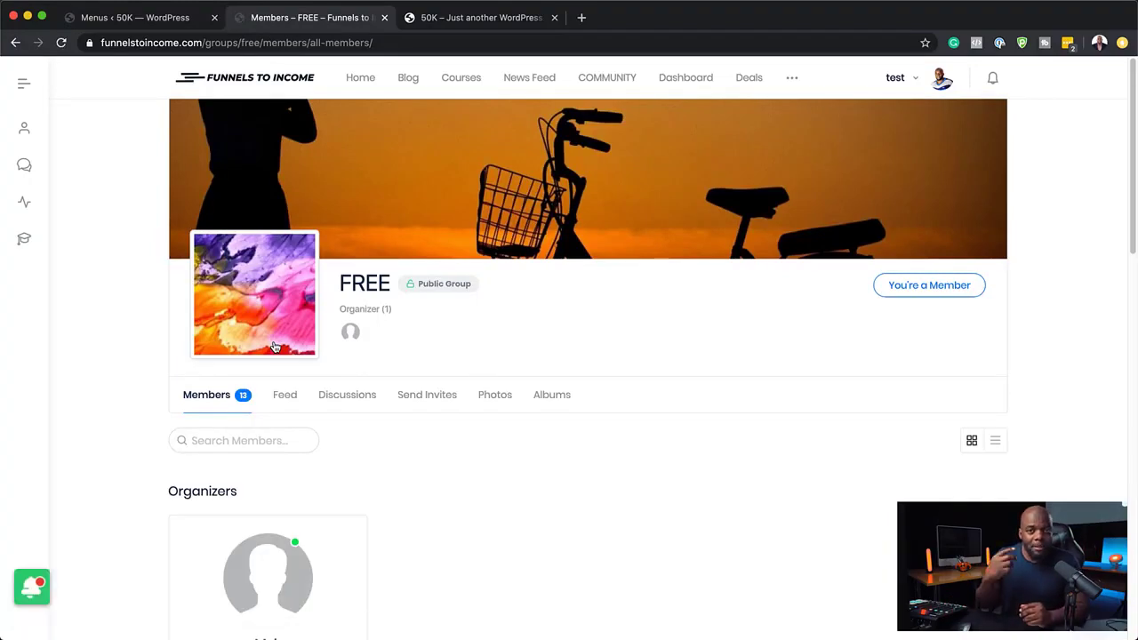
Scroll the FREE group's member list past the organizer and select the first listed member
scroll("down", 3)
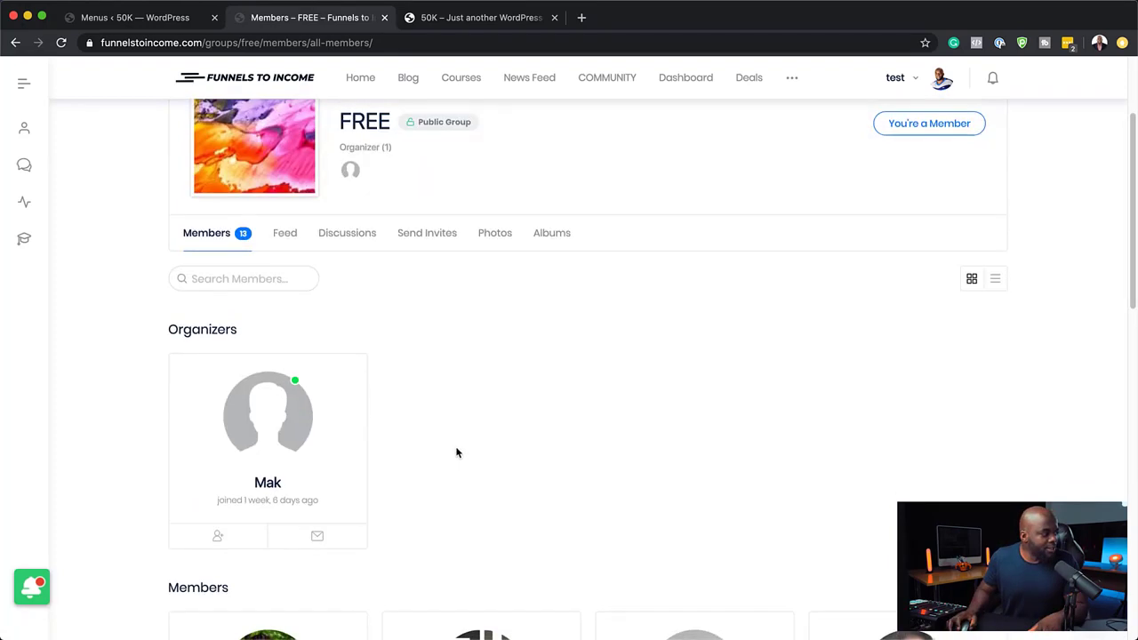
scroll("down", 3)
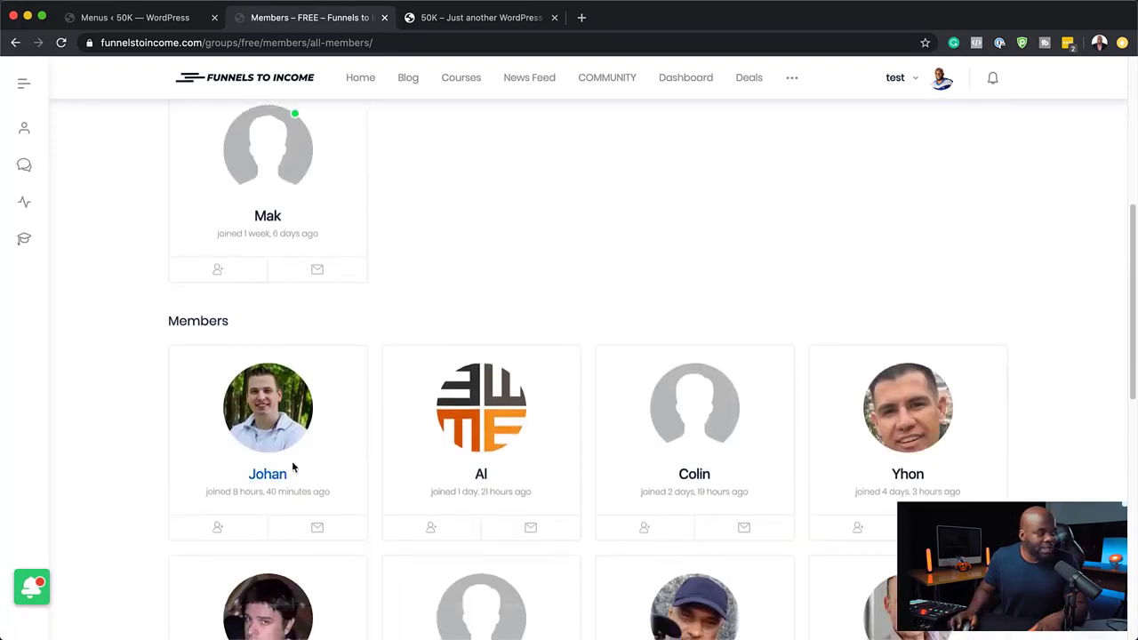
mouse_move(267, 473)
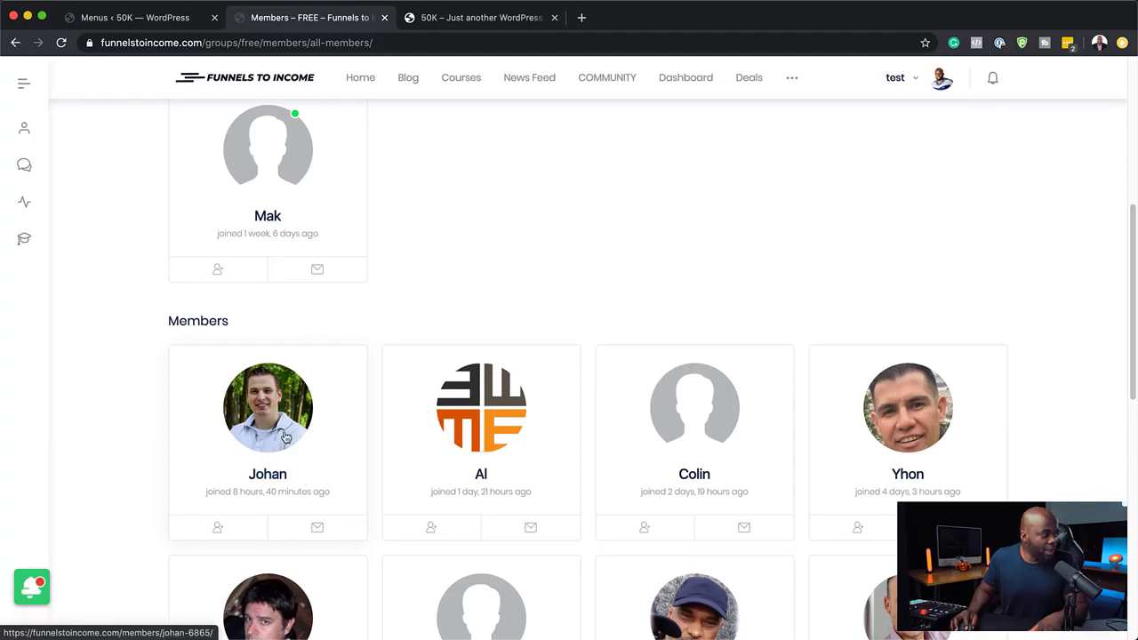
left_click(267, 408)
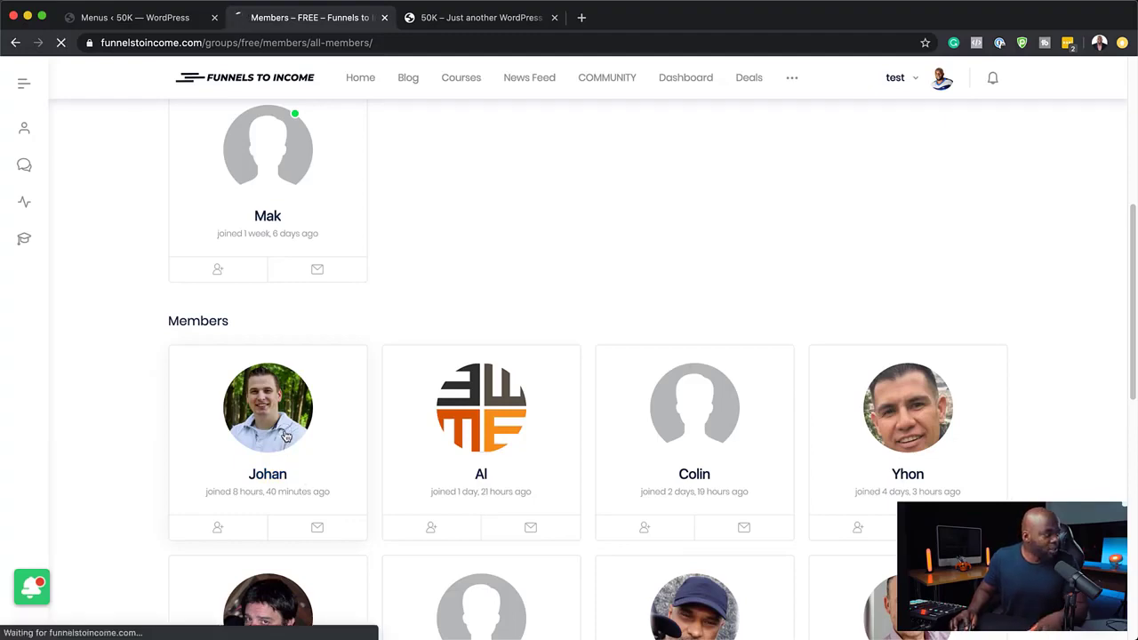
View Johan's member profile page with his profile details
left_click(267, 407)
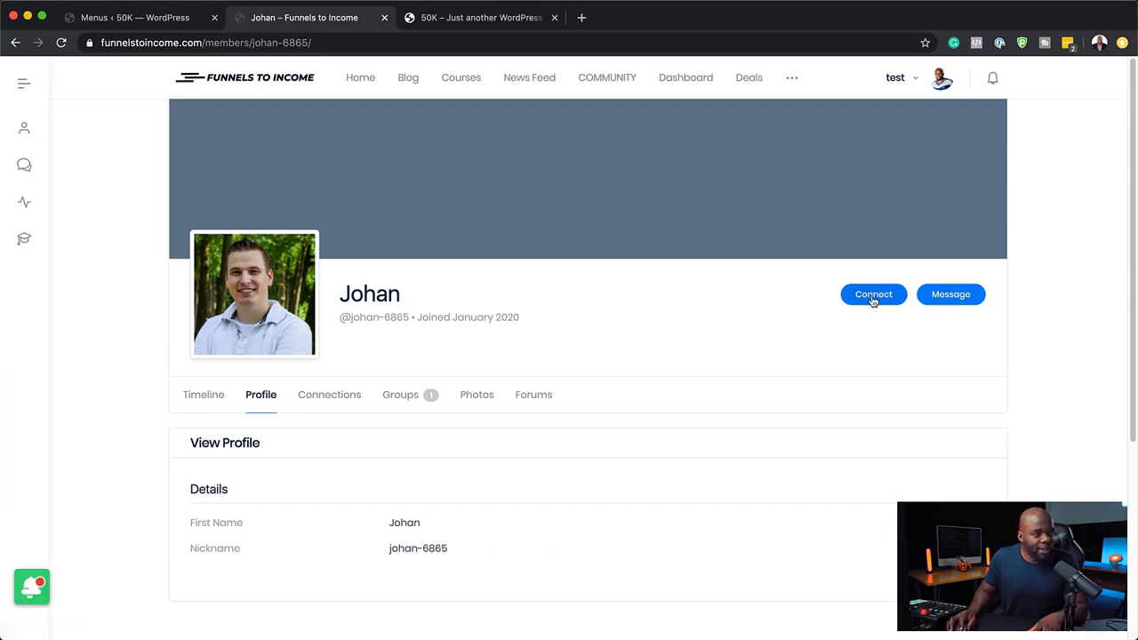
mouse_move(949, 296)
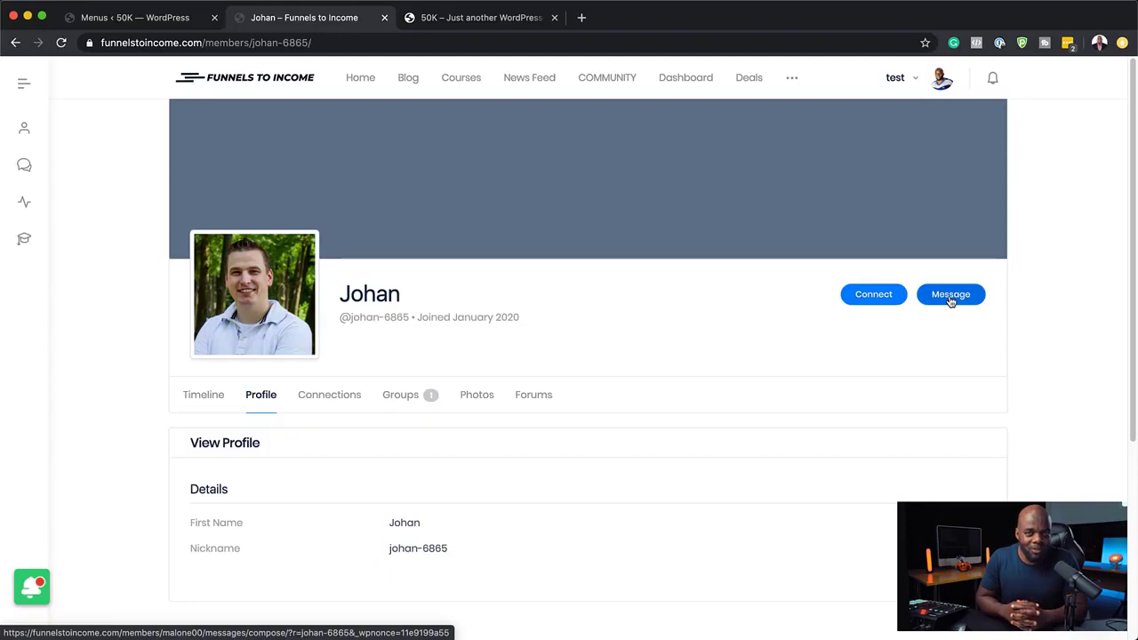
mouse_move(1004, 432)
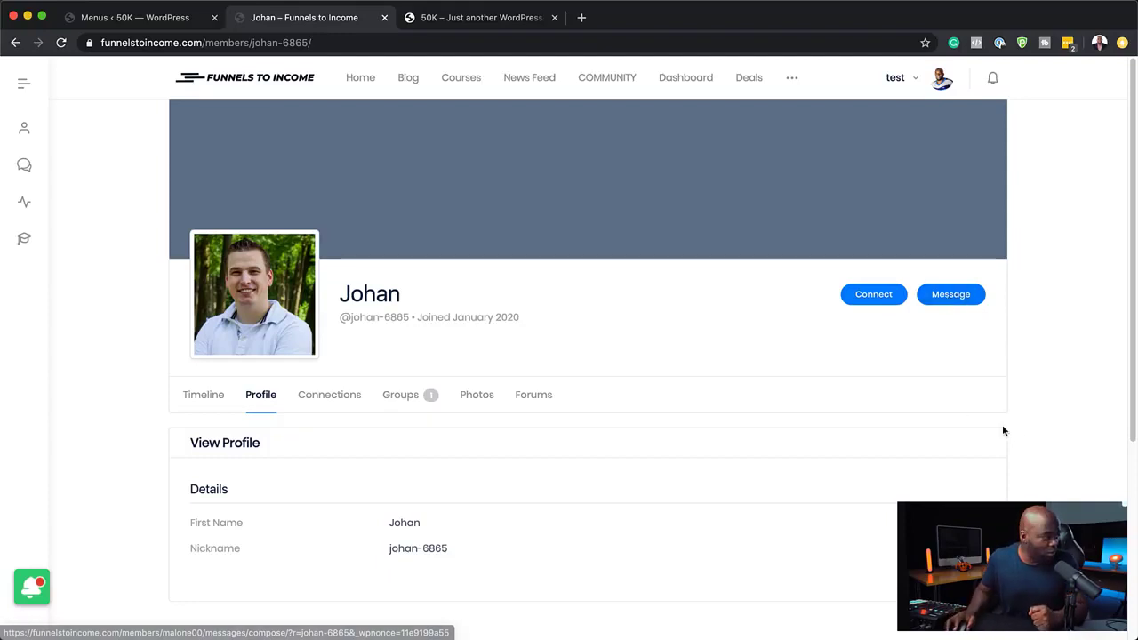
mouse_move(1010, 434)
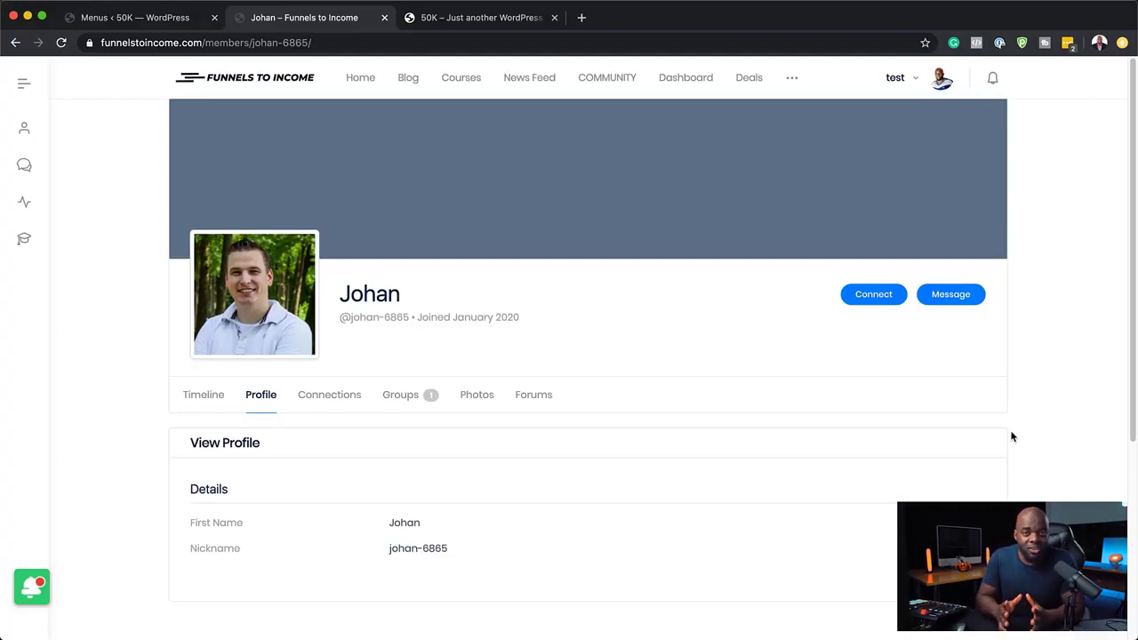
Go to the COMMUNITY forums page showing the subscribed General Questions forum
left_click(608, 78)
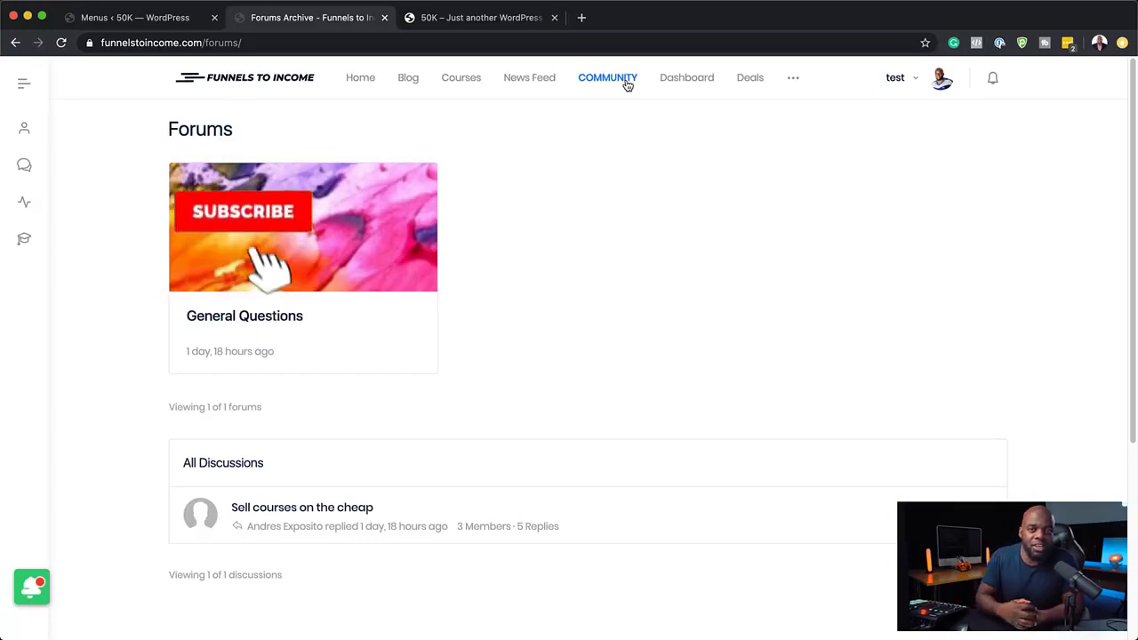
left_click(242, 211)
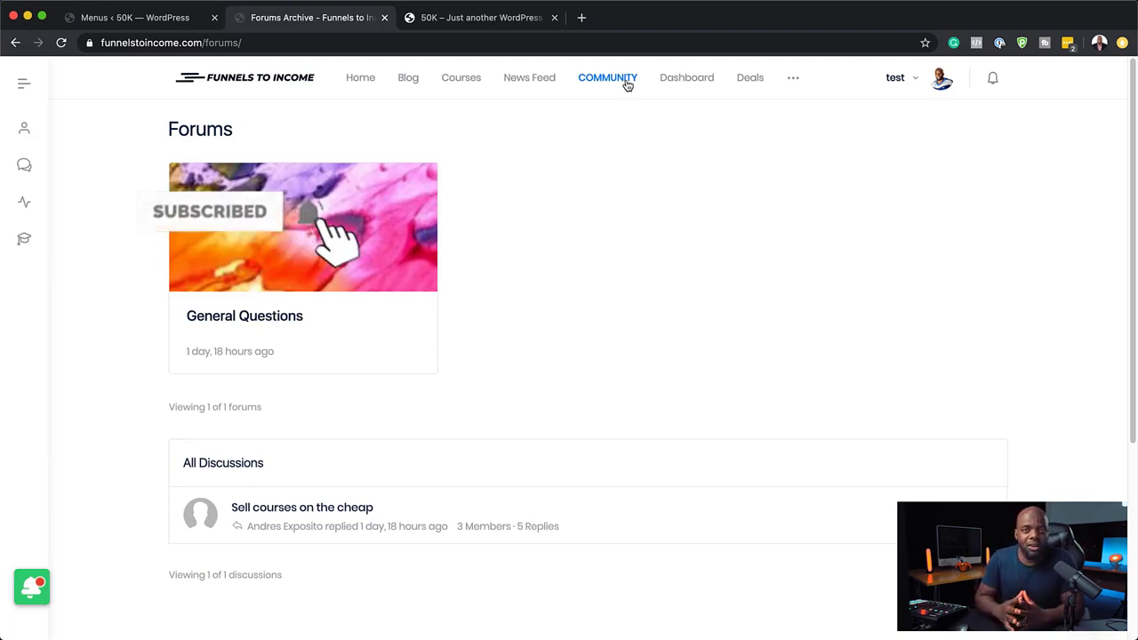